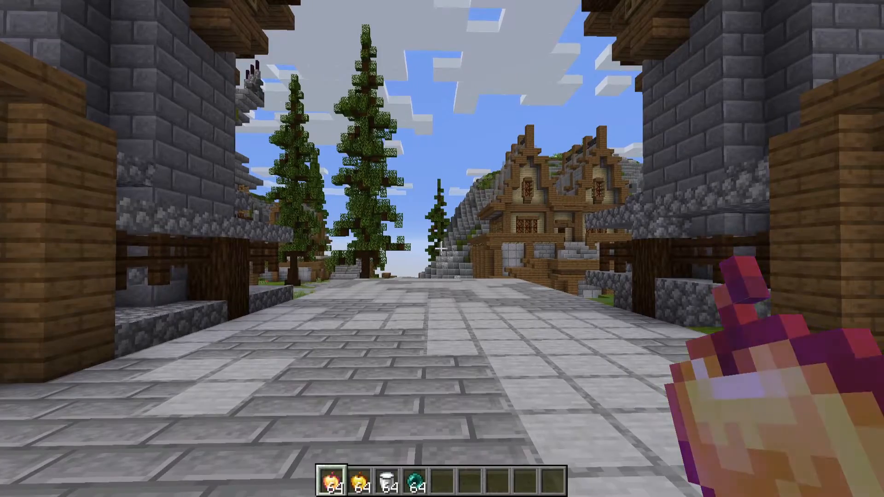
Hold ender pearls in hotbar slot 3 and walk forward through the town toward the clock tower
{"action": "key", "text": "3"}
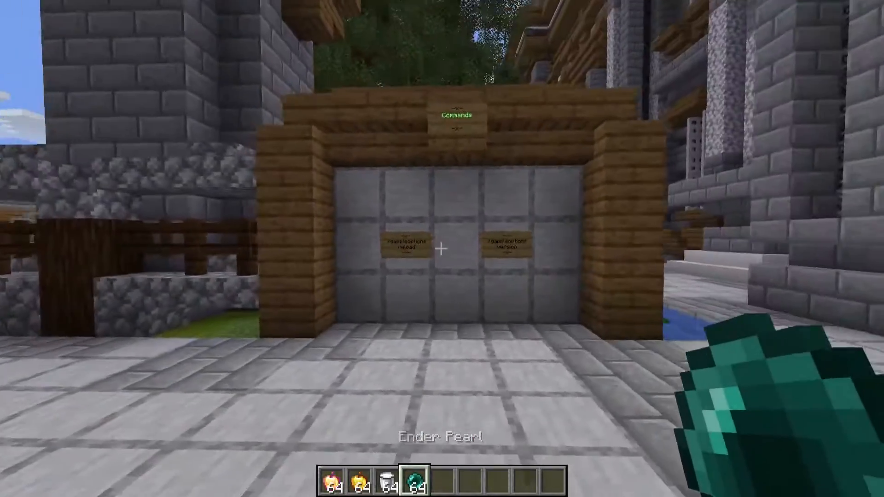
{"action": "mouse_move", "coordinate": [442, 249]}
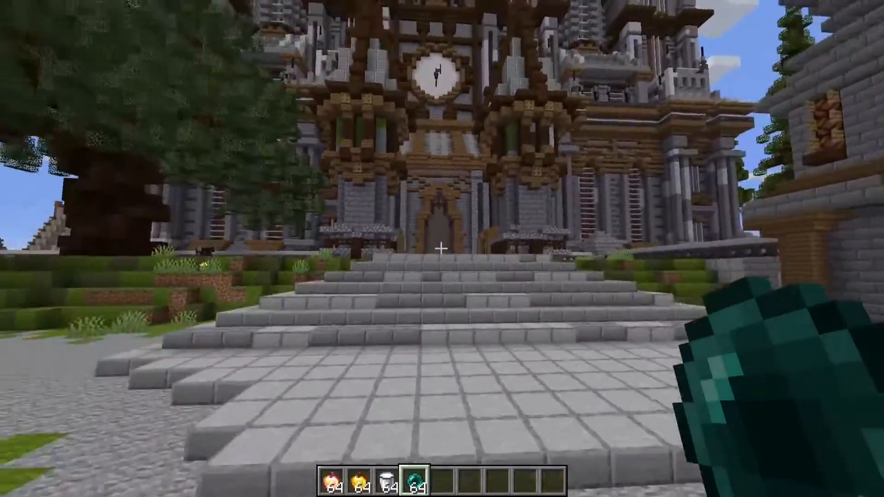
{"action": "key", "text": "w"}
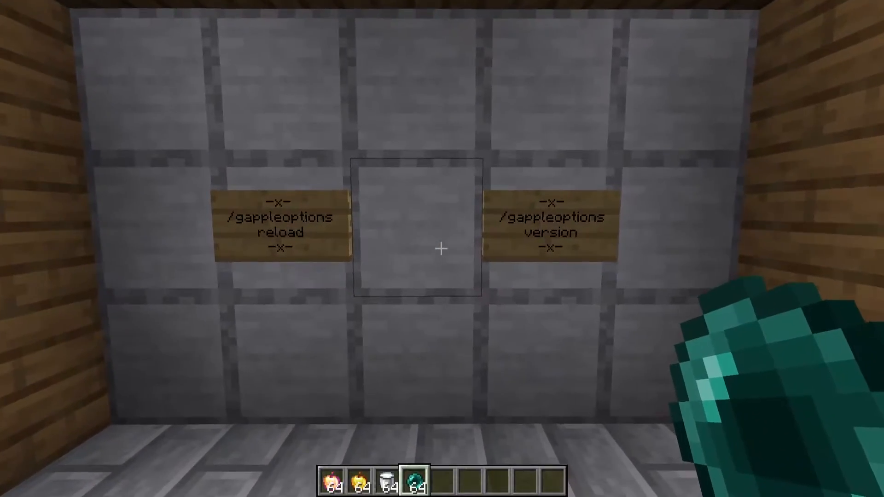
{"action": "mouse_move", "coordinate": [442, 248]}
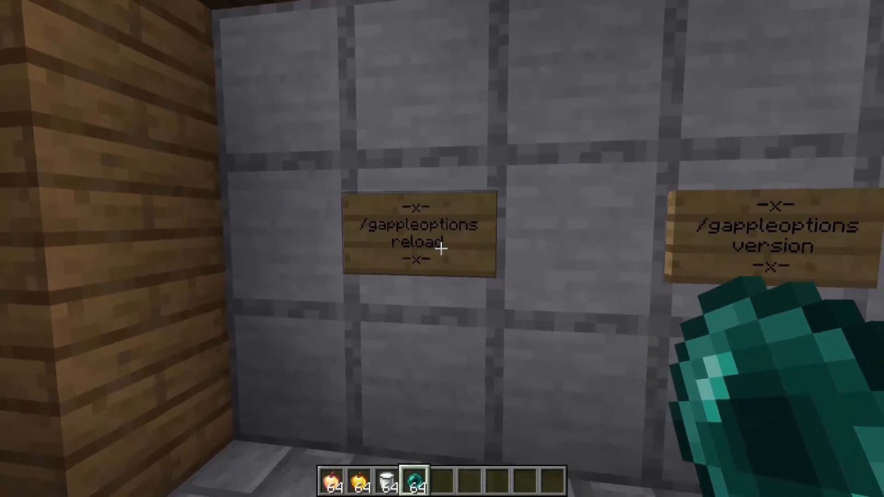
{"action": "mouse_move", "coordinate": [442, 249]}
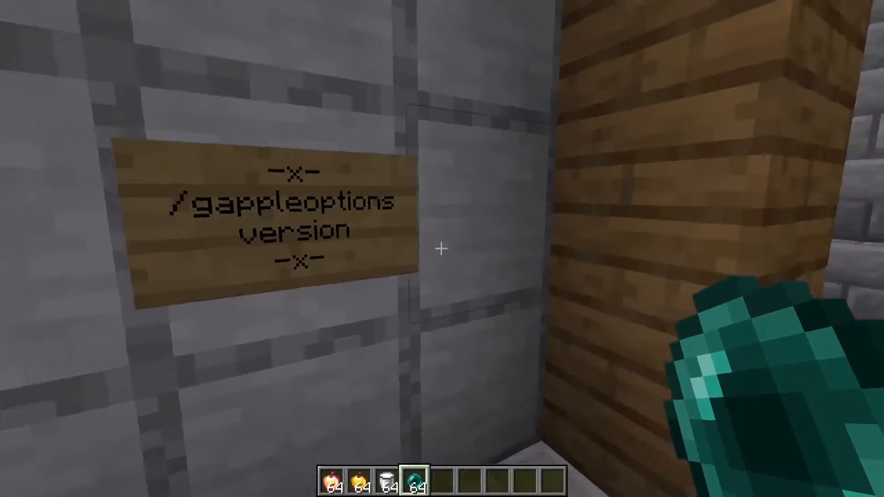
{"action": "mouse_move", "coordinate": [442, 248]}
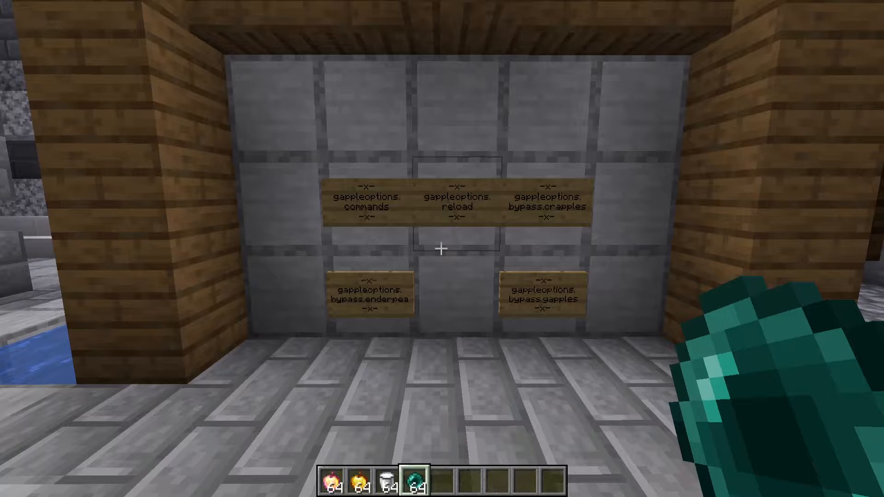
Enter the /gamemode command in chat while touring the GappleOptions command signs
{"action": "type", "text": "/gamemode"}
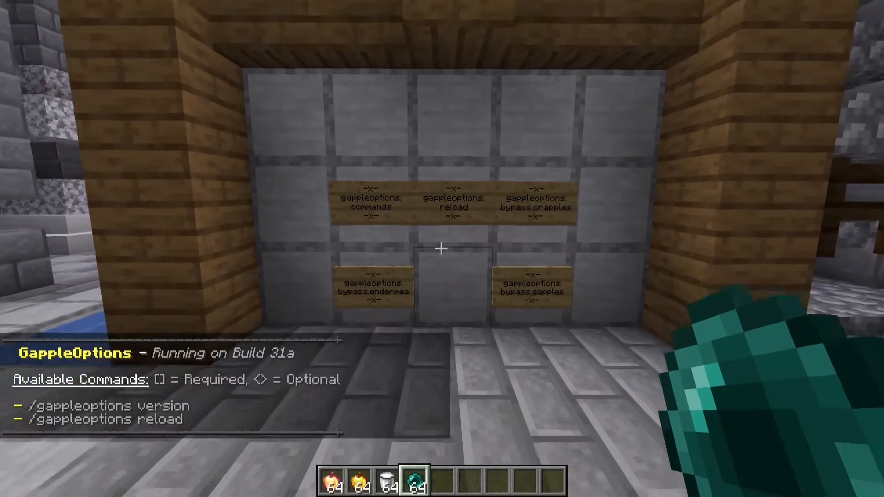
{"action": "mouse_move", "coordinate": [442, 248]}
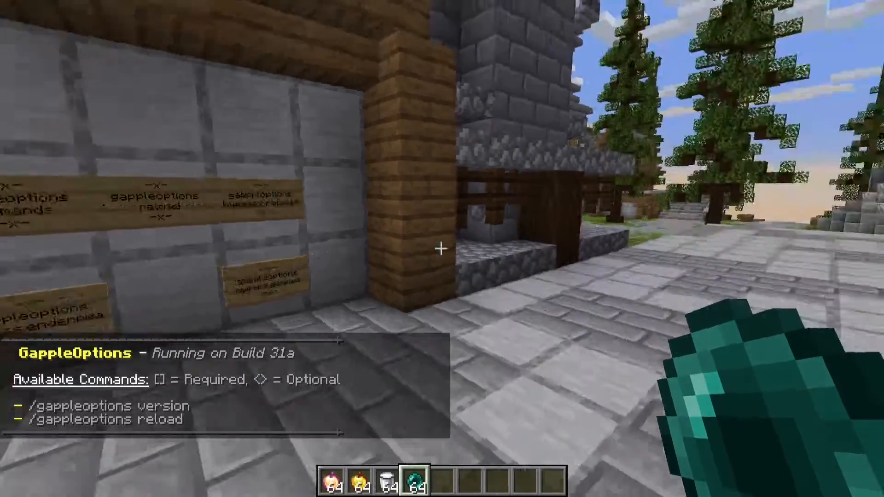
{"action": "mouse_move", "coordinate": [442, 248]}
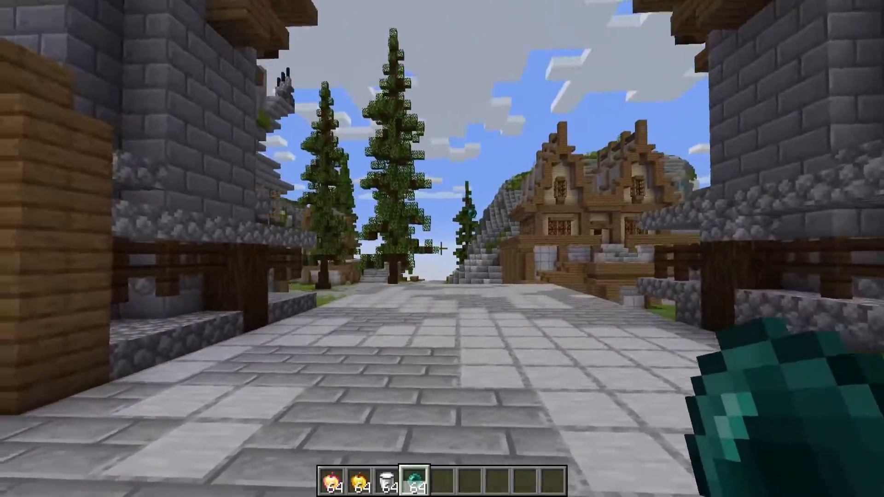
{"action": "mouse_move", "coordinate": [442, 249]}
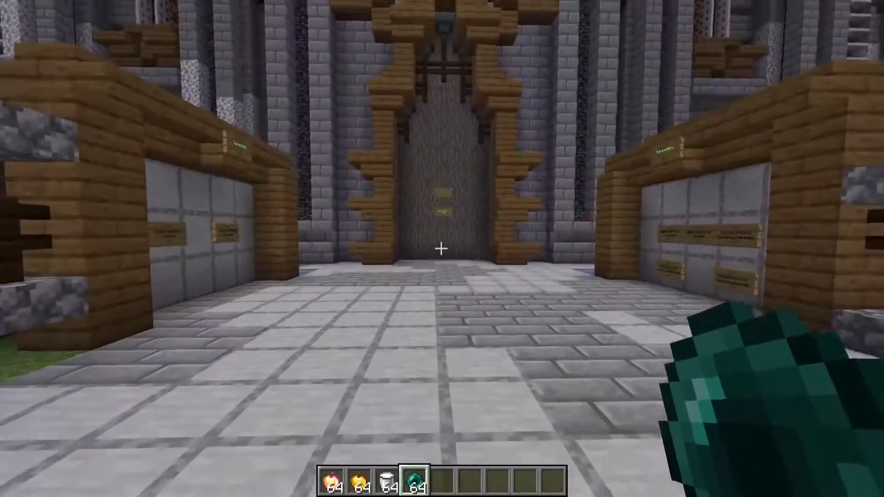
De-op BrandsPickled with /deop, then switch hotbar items to trigger gapple and pearl cooldown messages
{"action": "key", "text": "w"}
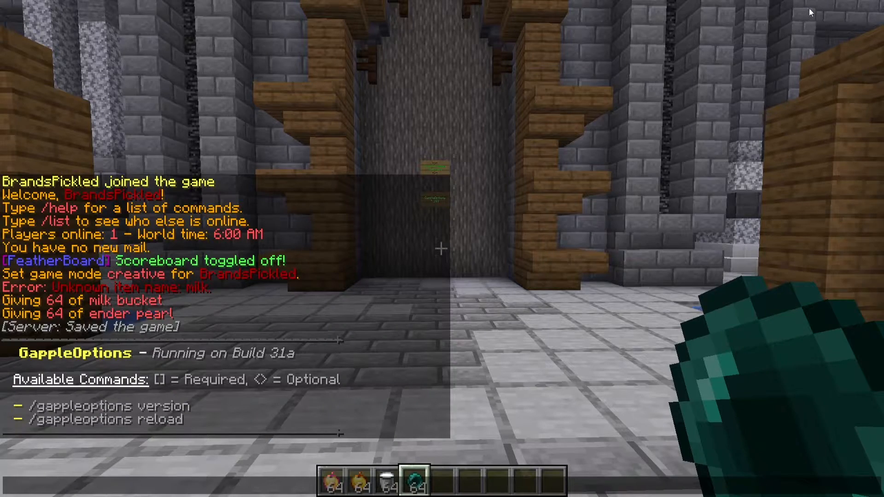
{"action": "type", "text": "/deop BrandsPickled"}
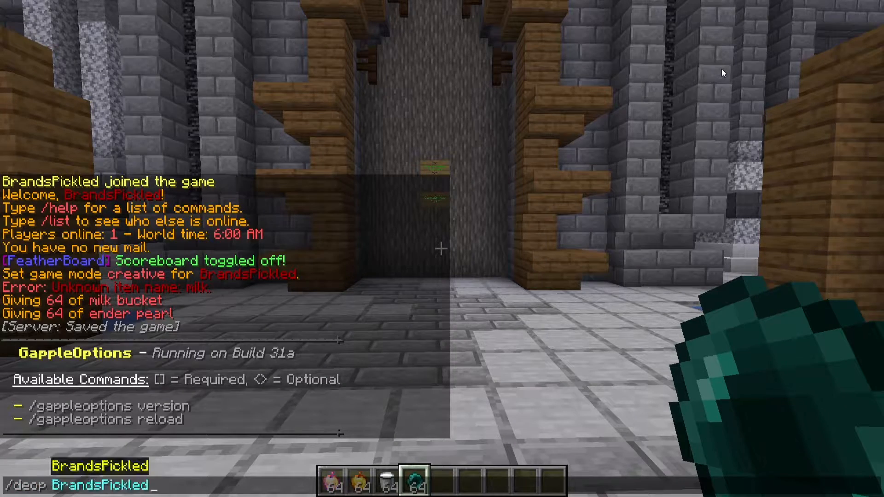
{"action": "key", "text": "Return"}
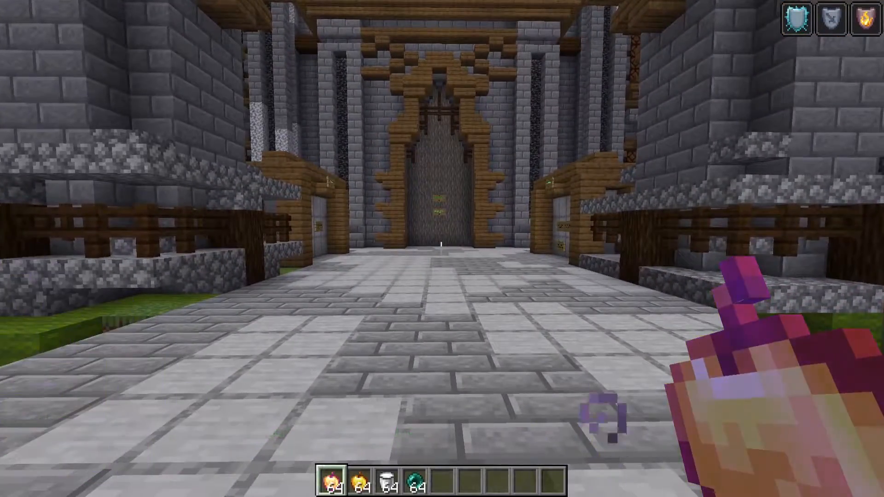
{"action": "key", "text": "2"}
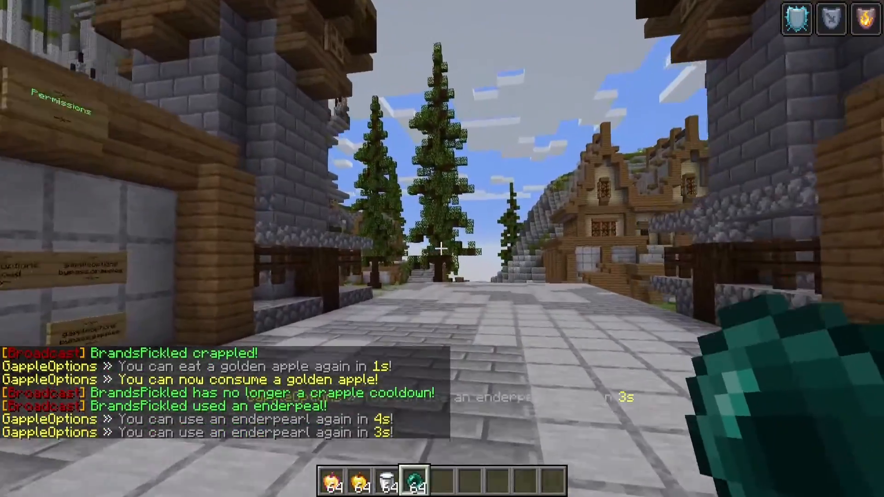
{"action": "mouse_move", "coordinate": [442, 249]}
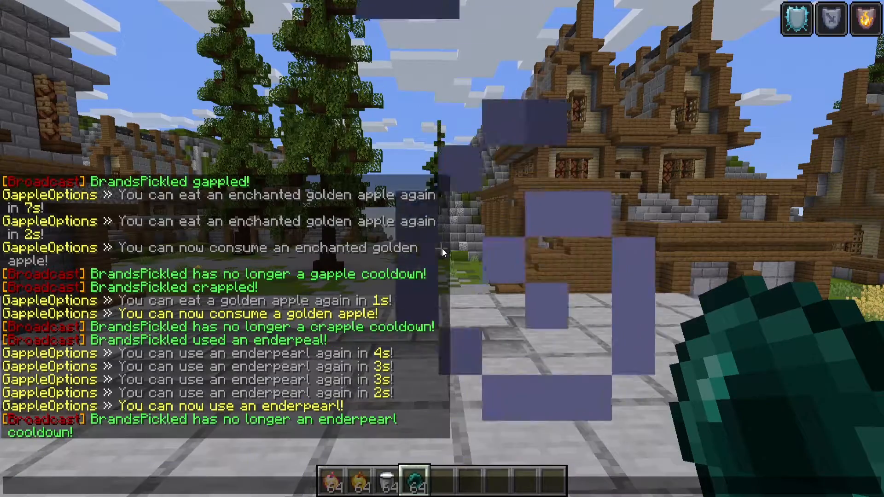
{"action": "mouse_move", "coordinate": [442, 248]}
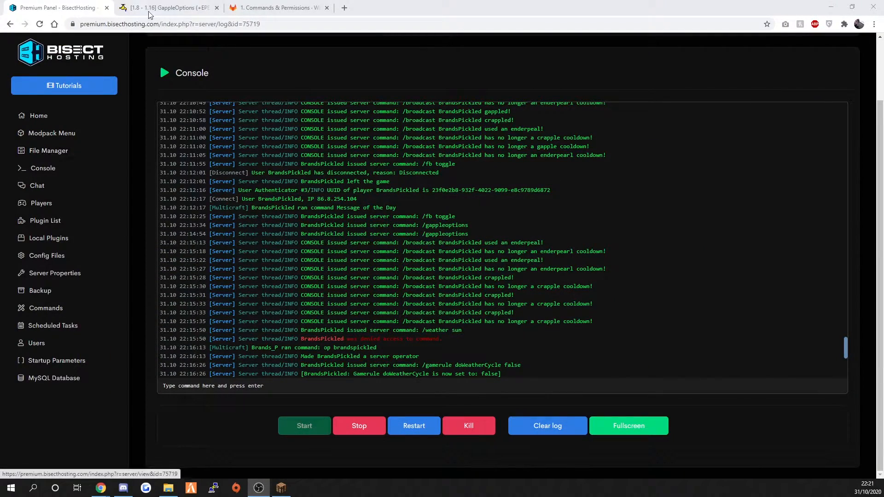
Show the GappleOptions SpigotMC page and highlight its 1.8 minimum supported version
{"action": "left_click", "coordinate": [170, 7]}
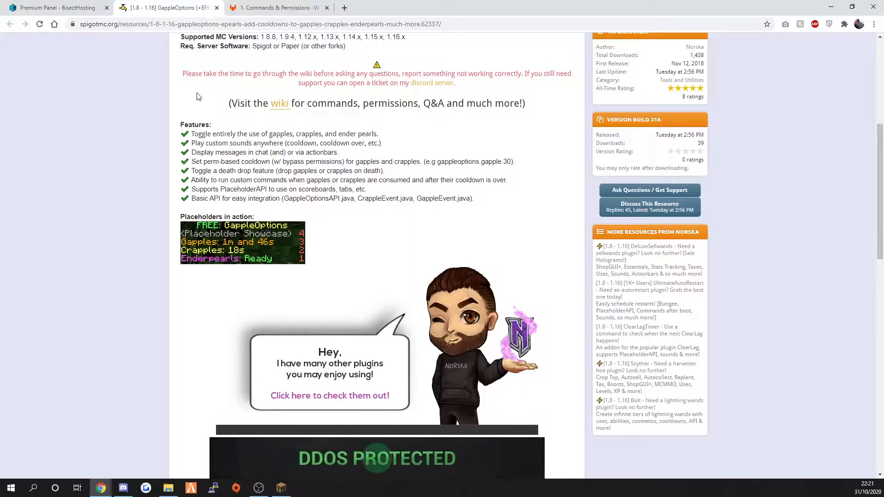
{"action": "scroll", "scroll_direction": "up", "scroll_amount": 3}
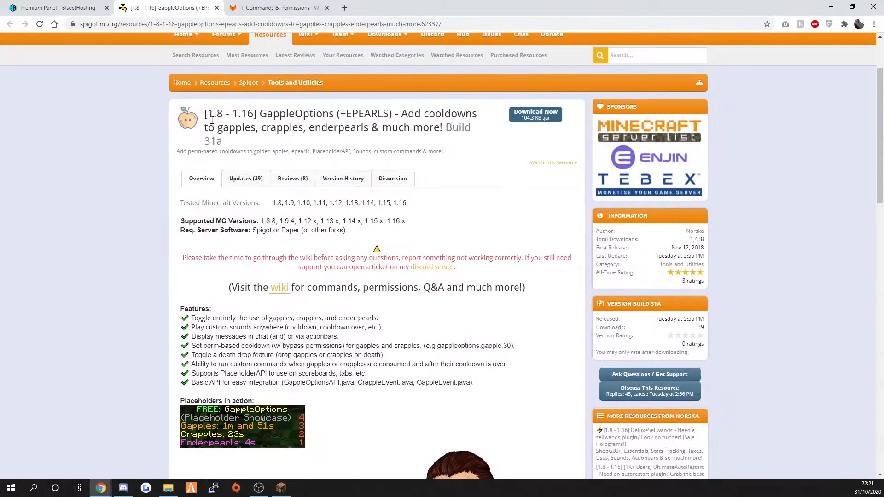
{"action": "double_click", "coordinate": [212, 114]}
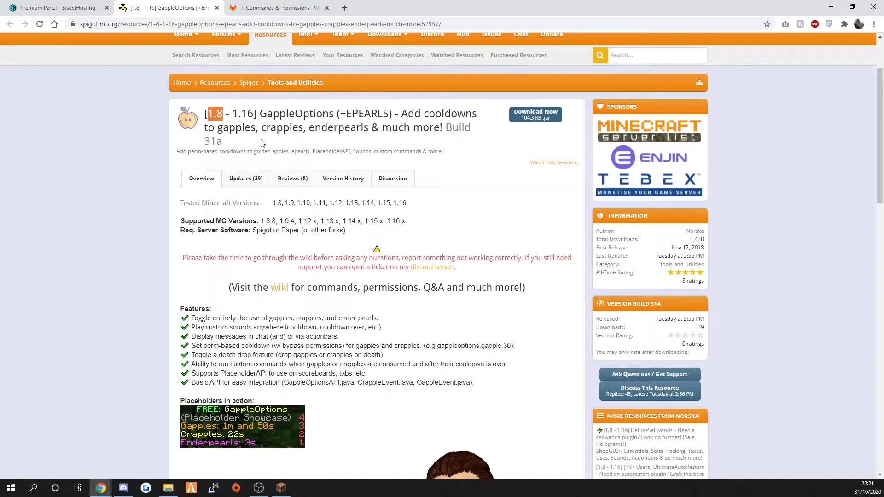
{"action": "mouse_move", "coordinate": [333, 141]}
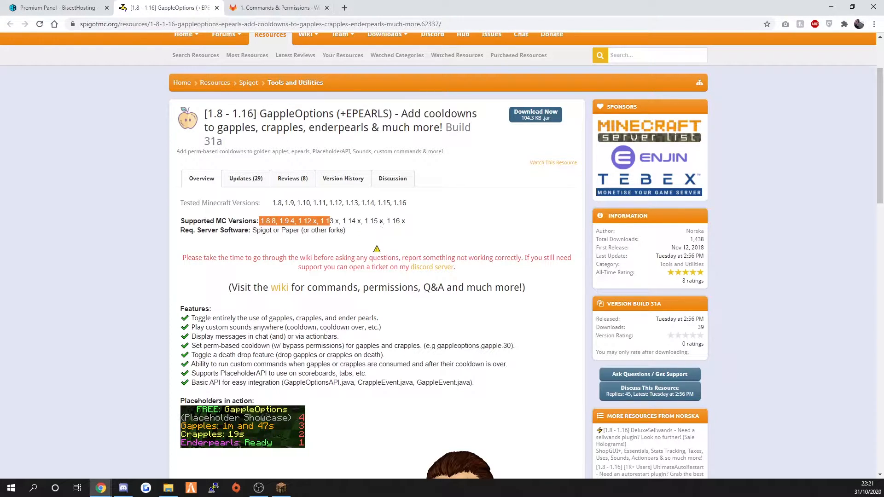
Review the Overview feature list, highlighting one feature, and the placeholder showcase
{"action": "scroll", "scroll_direction": "down", "scroll_amount": 3}
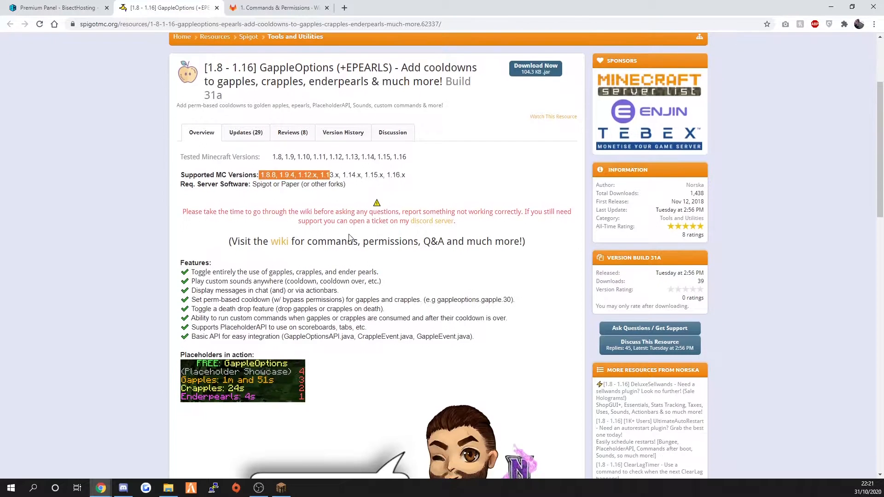
{"action": "scroll", "scroll_direction": "down", "scroll_amount": 3}
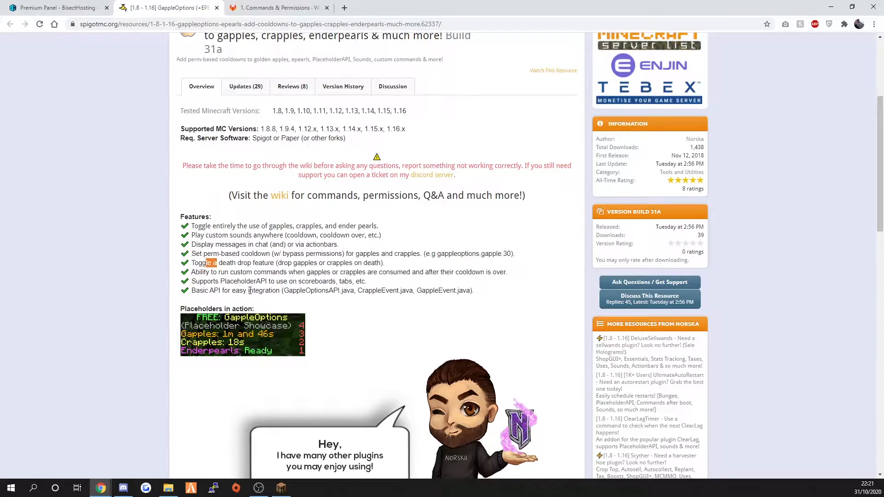
{"action": "double_click", "coordinate": [243, 282]}
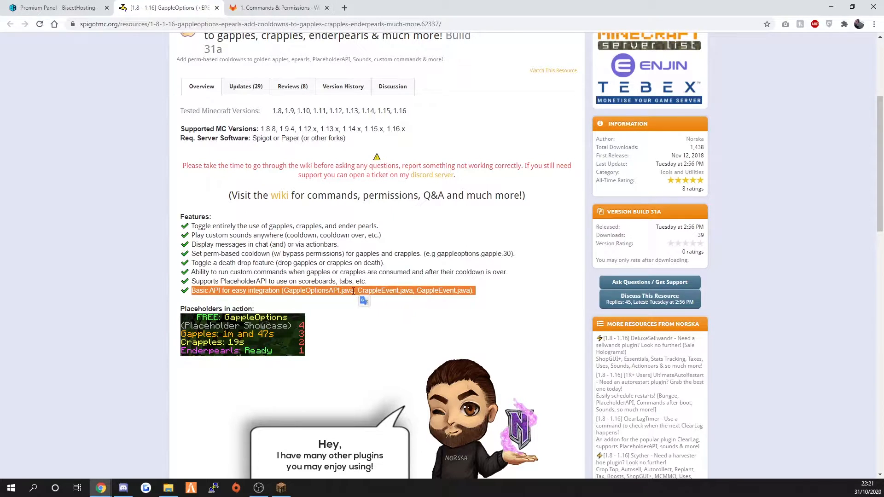
{"action": "scroll", "scroll_direction": "down", "scroll_amount": 3}
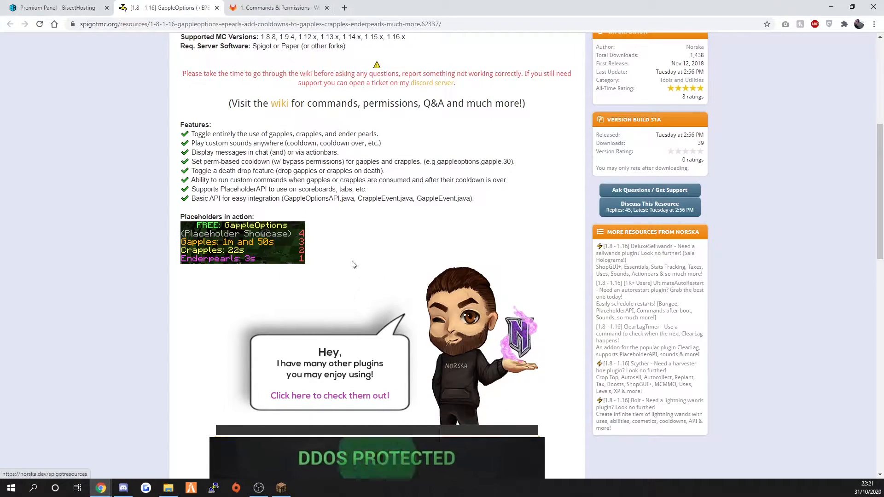
{"action": "scroll", "scroll_direction": "up", "scroll_amount": 3}
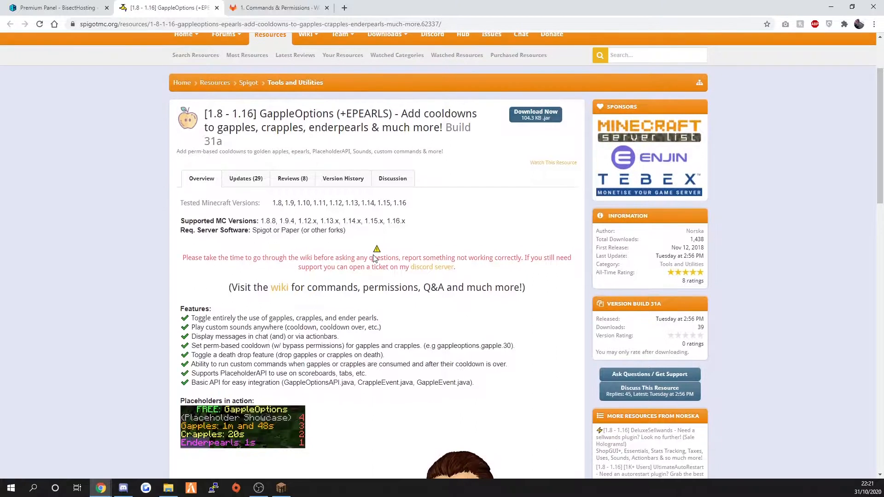
{"action": "scroll", "scroll_direction": "up", "scroll_amount": 3}
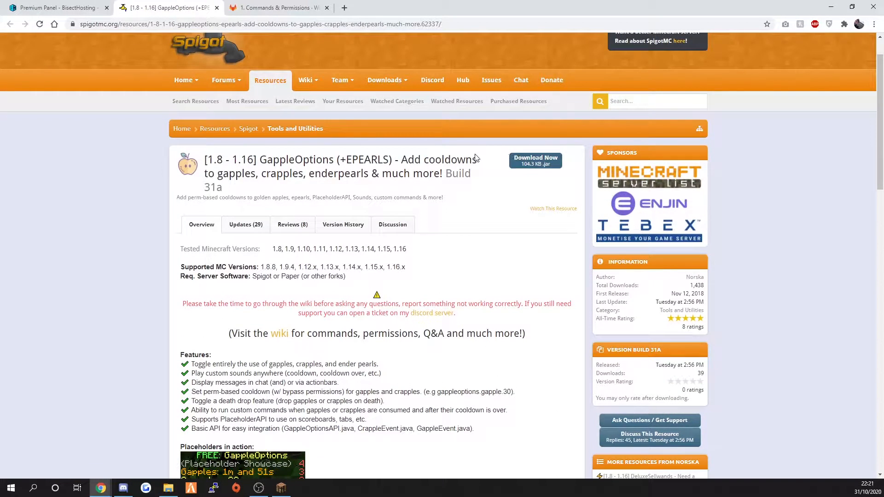
Return to the BisectHosting panel and show the server's root File Manager listing
{"action": "left_click", "coordinate": [53, 7]}
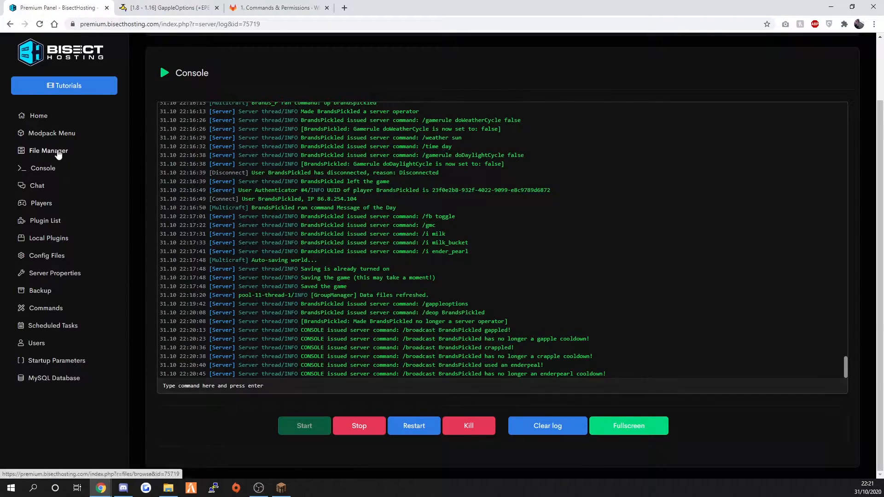
{"action": "left_click", "coordinate": [48, 150]}
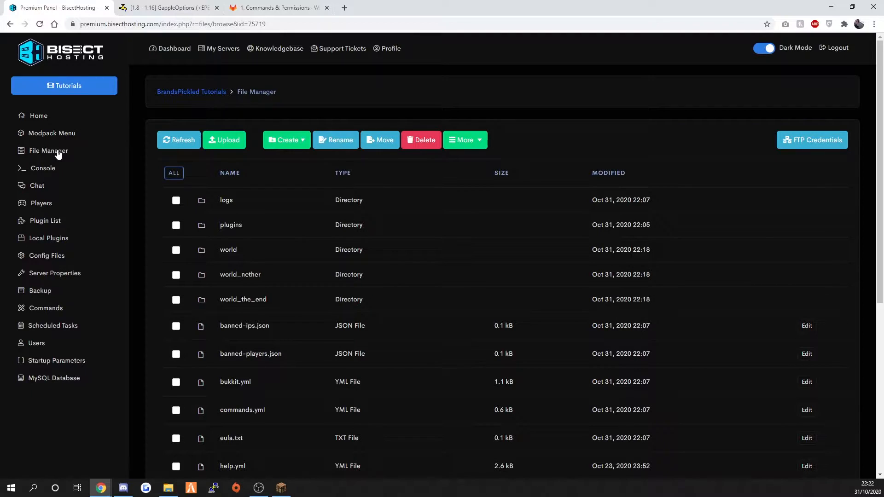
{"action": "mouse_move", "coordinate": [81, 213]}
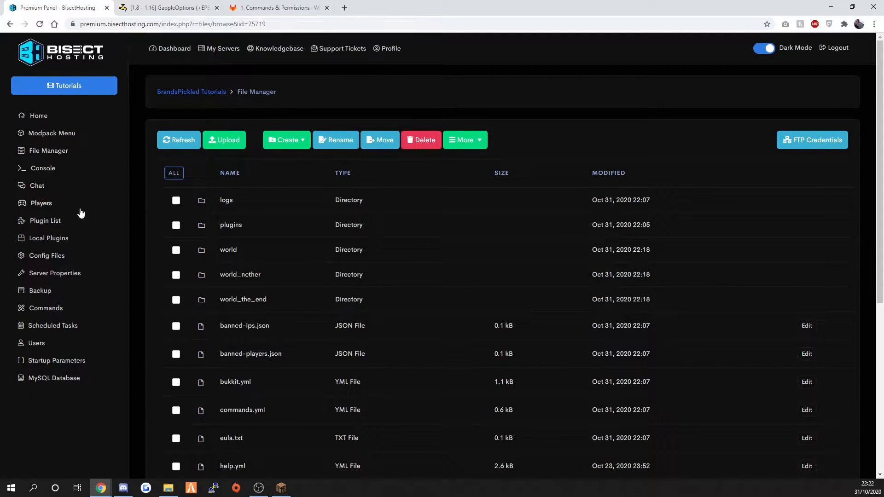
Open GappleOptions' config.yml from plugins in the editor and scroll to its sound settings
{"action": "left_click", "coordinate": [230, 224]}
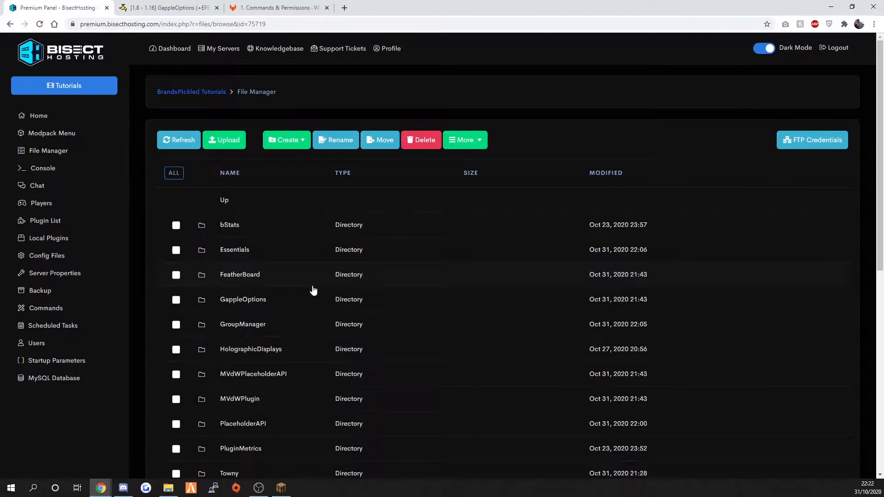
{"action": "left_click", "coordinate": [242, 299]}
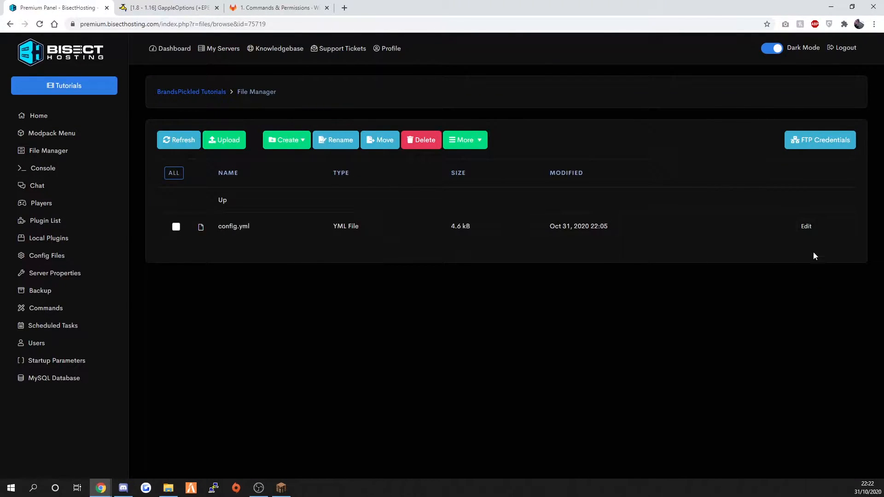
{"action": "left_click", "coordinate": [806, 226]}
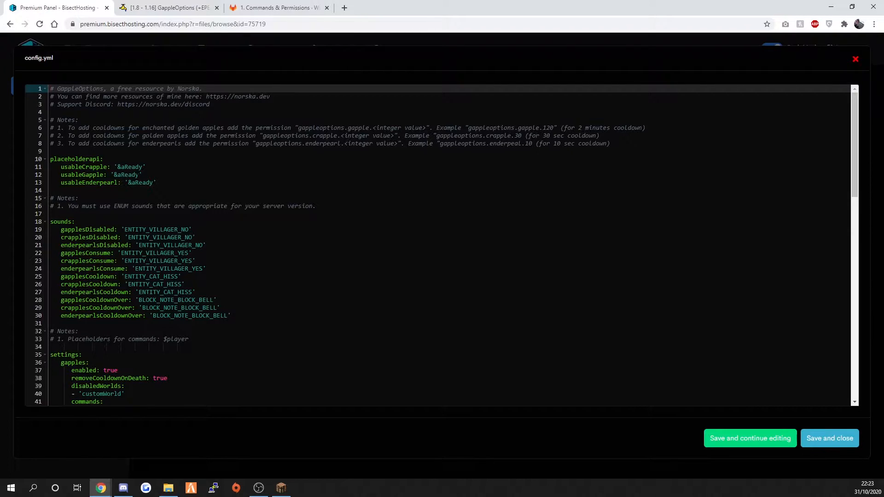
{"action": "scroll", "scroll_direction": "down", "scroll_amount": 3}
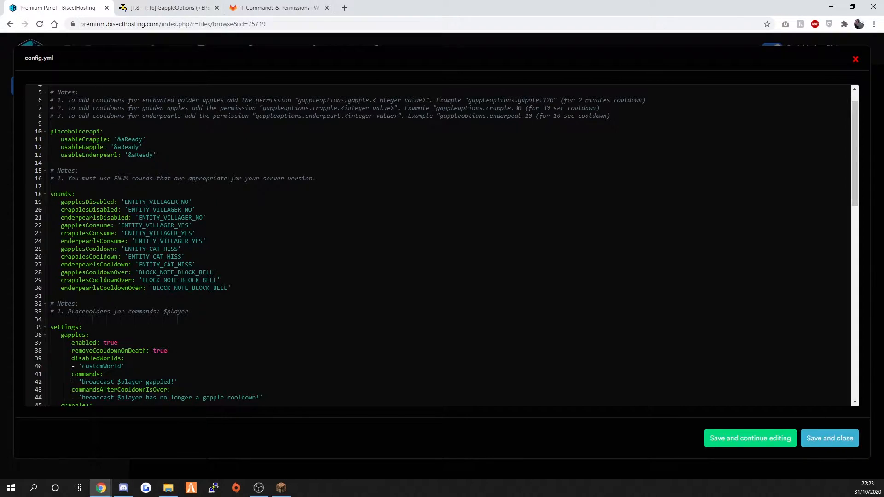
Search Google for spigot sounds and browse the Sound (Spigot-API 1.16.3) javadoc enum list
{"action": "left_click", "coordinate": [453, 7]}
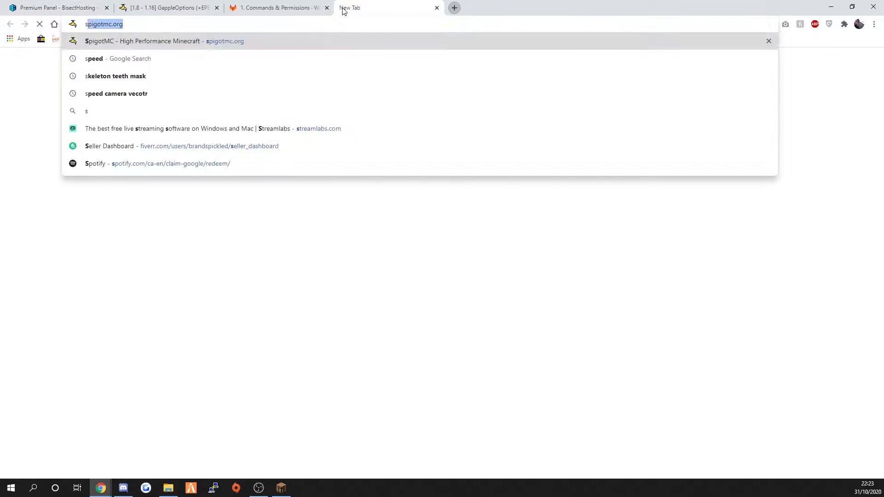
{"action": "type", "text": "sound"}
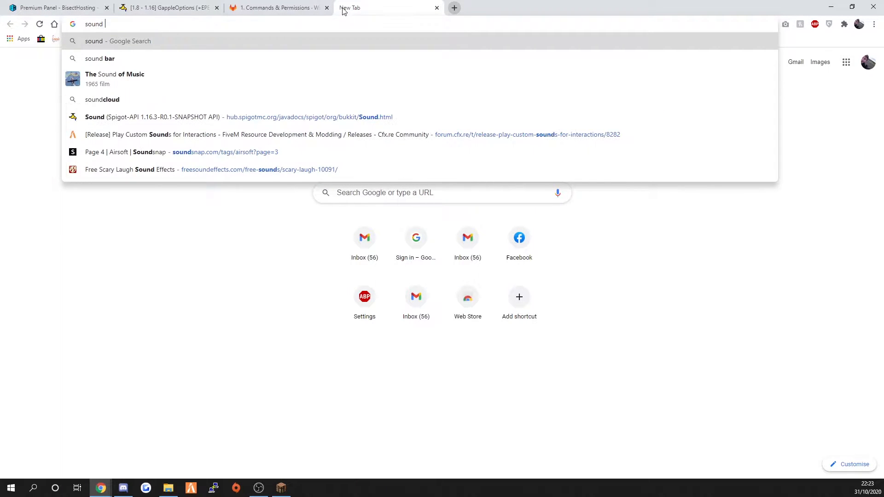
{"action": "key", "text": "Return"}
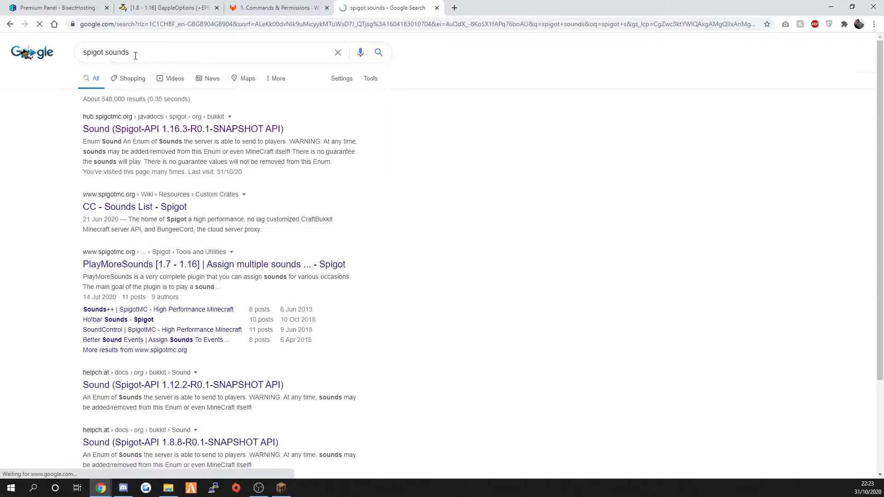
{"action": "left_click", "coordinate": [182, 129]}
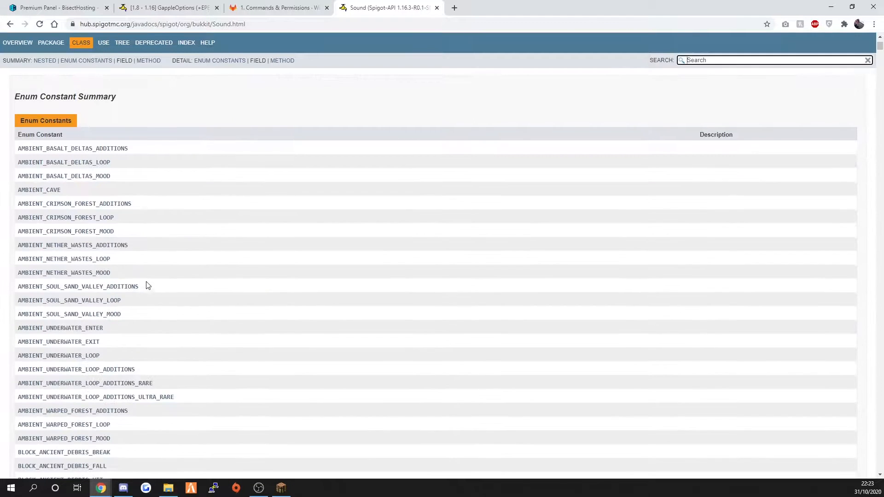
{"action": "scroll", "scroll_direction": "down", "scroll_amount": 3}
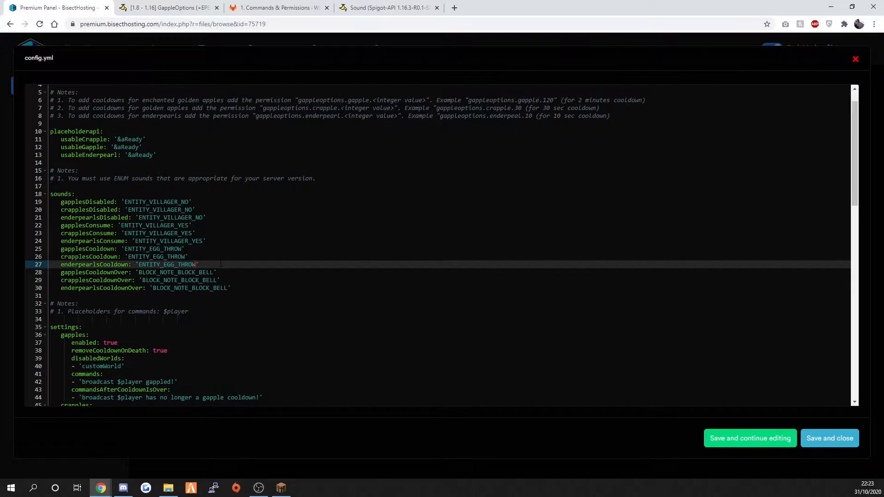
Rewrite the gapple command in config.yml as a msg $player 'you ate a' message
{"action": "scroll", "scroll_direction": "down", "scroll_amount": 3}
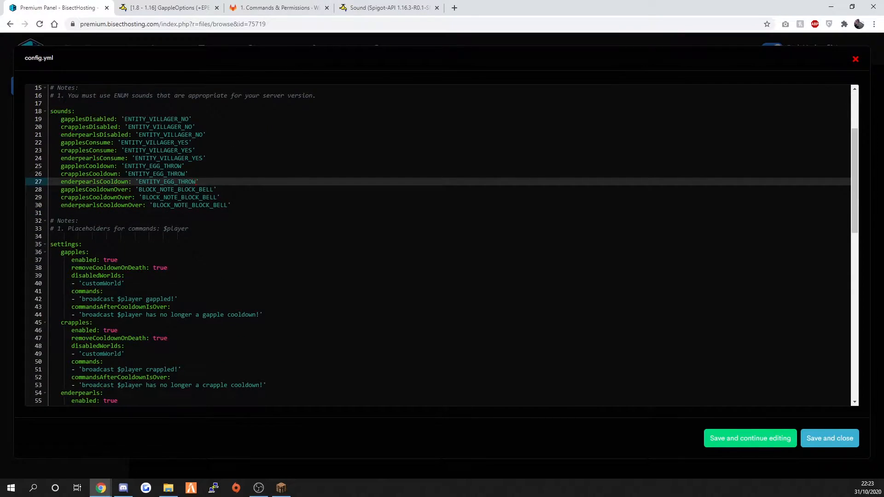
{"action": "scroll", "scroll_direction": "down", "scroll_amount": 3}
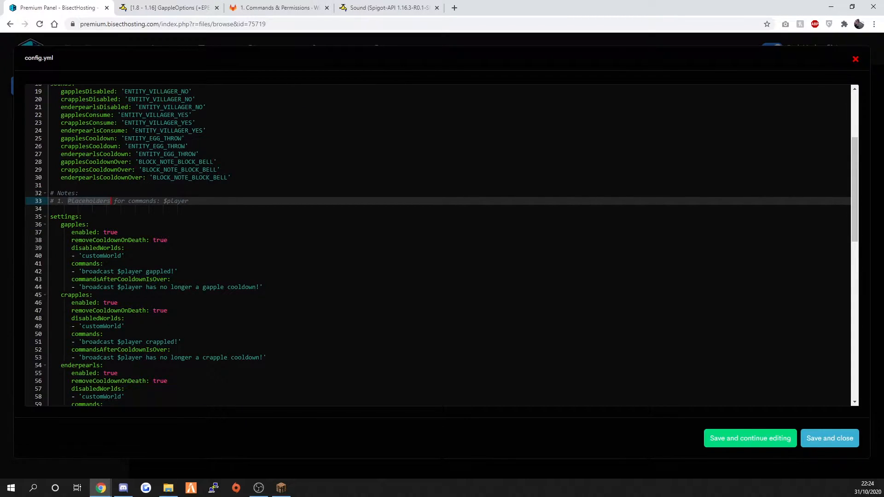
{"action": "mouse_move", "coordinate": [104, 207]}
{"action": "type", "text": "msg"}
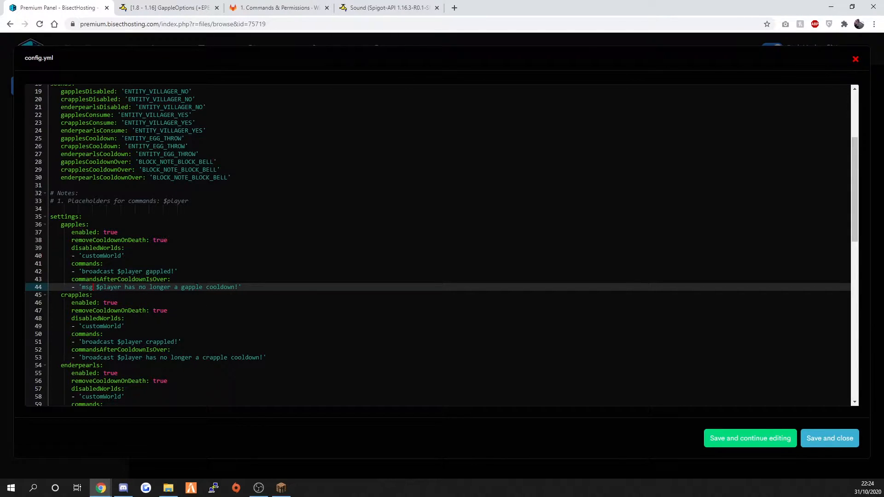
{"action": "left_click", "coordinate": [130, 270]}
{"action": "type", "text": "msg"}
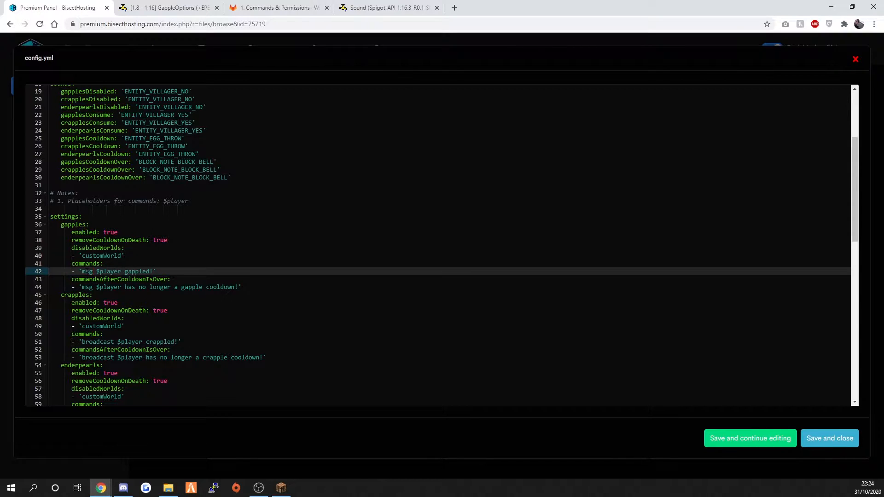
{"action": "double_click", "coordinate": [86, 270]}
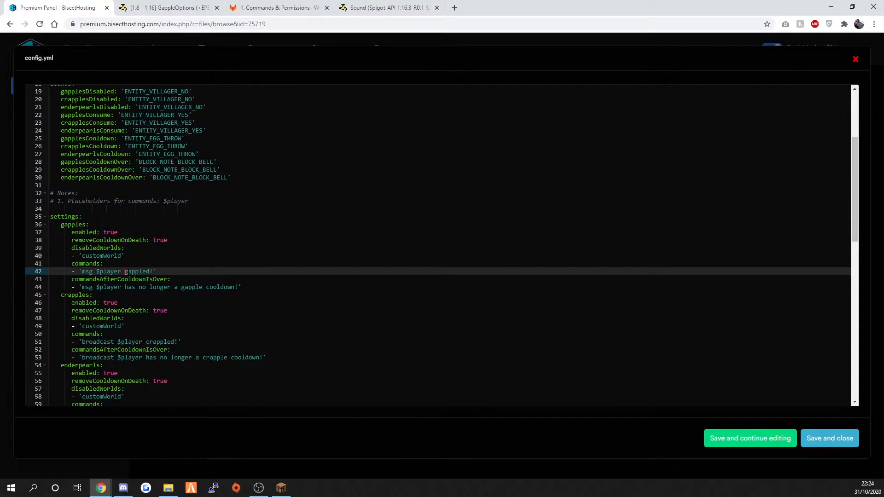
{"action": "type", "text": "you ate a"}
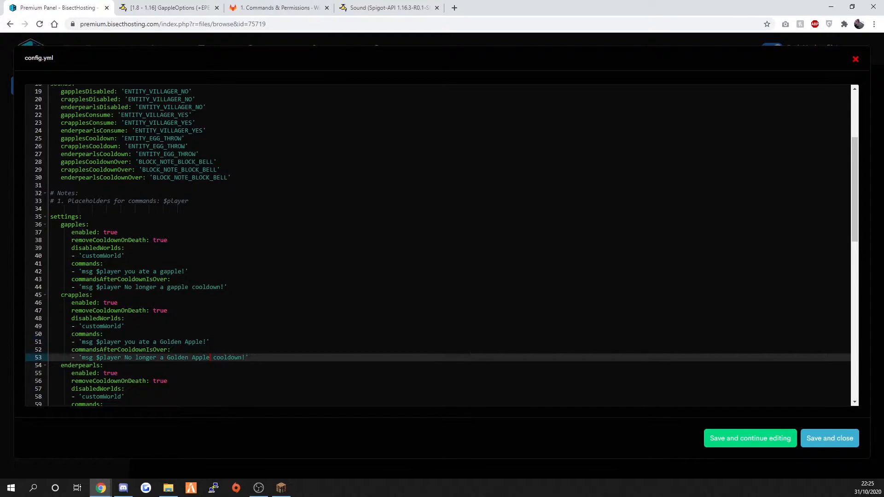
Rewrite the enderpearl commands as msg $player 'you threw a Enderpearl!' and 'You can enderpearl again!'
{"action": "scroll", "scroll_direction": "down", "scroll_amount": 3}
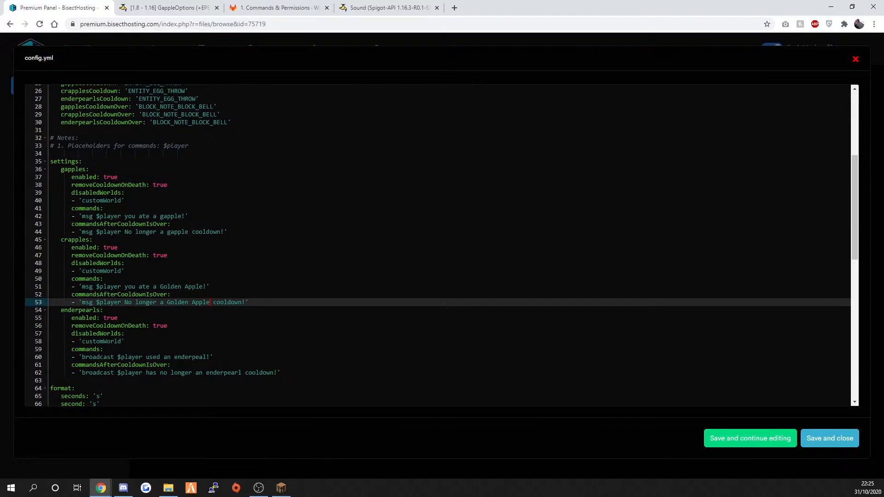
{"action": "left_click", "coordinate": [120, 325]}
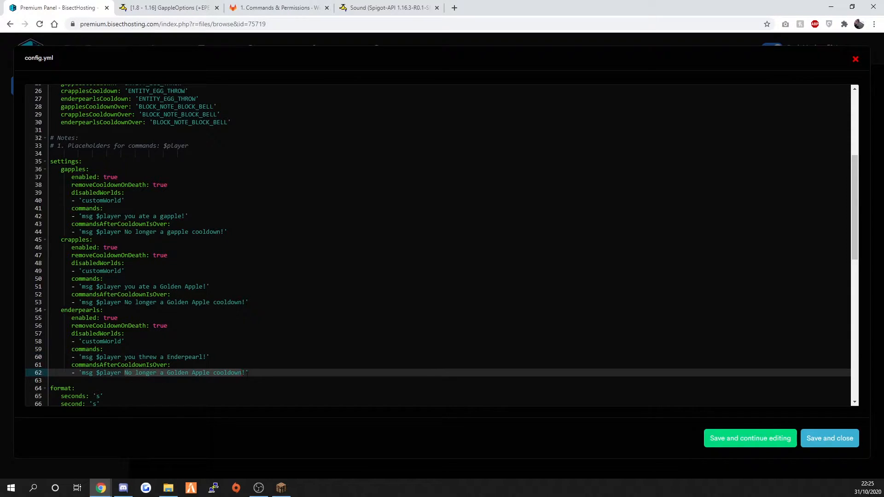
{"action": "type", "text": "You can use a!'"}
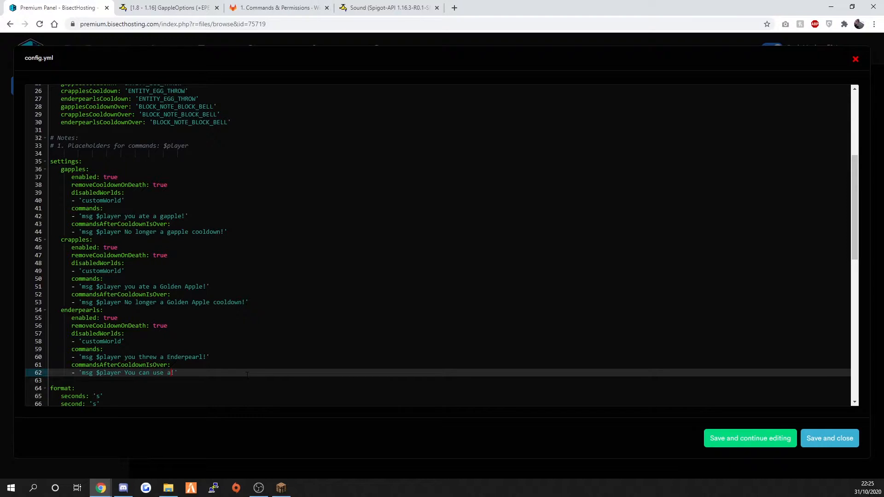
{"action": "type", "text": "enderpe"}
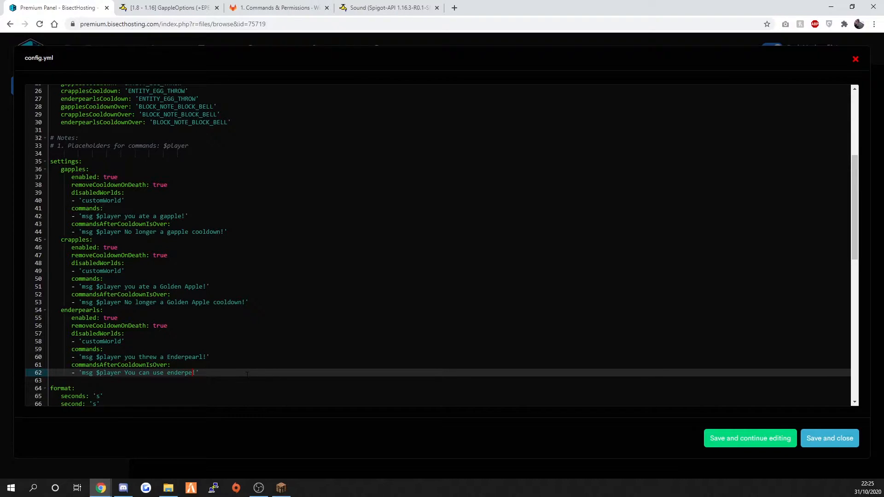
{"action": "key", "text": "Backspace"}
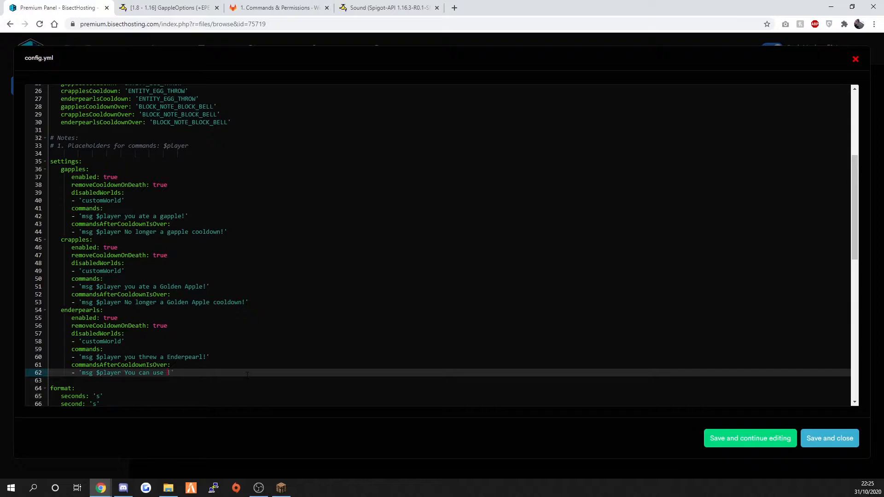
{"action": "type", "text": "nderpearl"}
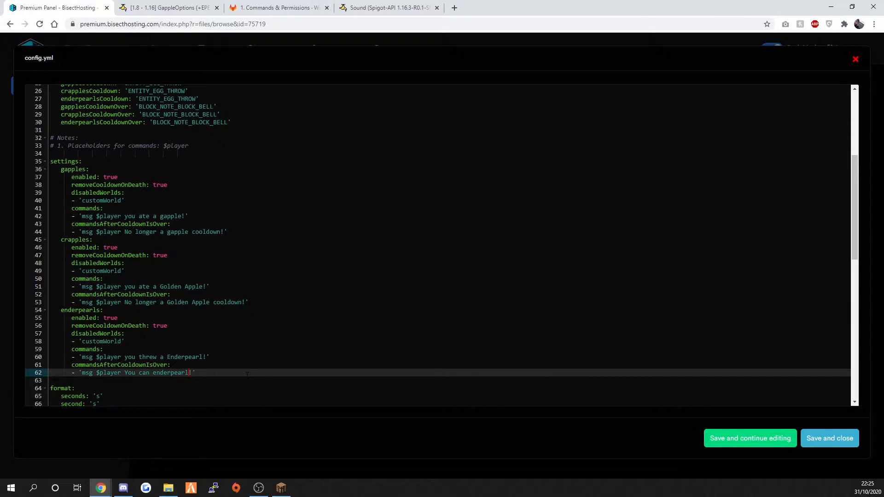
{"action": "type", "text": "again"}
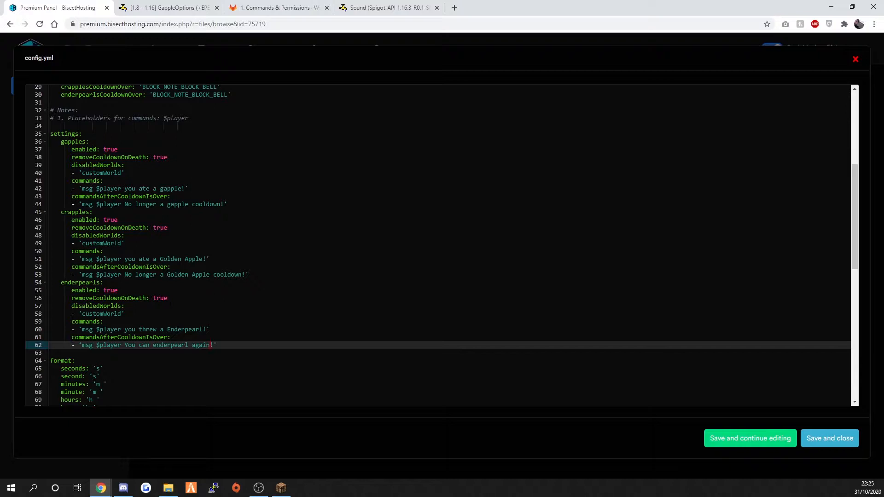
{"action": "scroll", "scroll_direction": "down", "scroll_amount": 3}
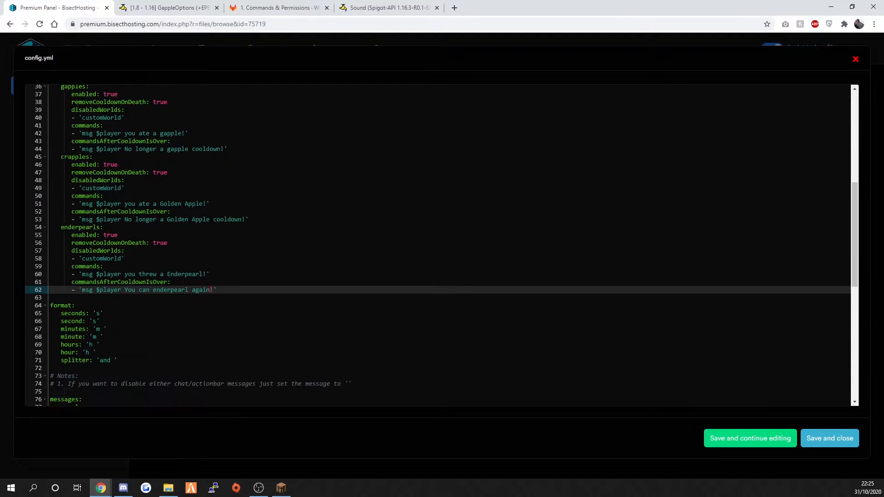
{"action": "scroll", "scroll_direction": "down", "scroll_amount": 3}
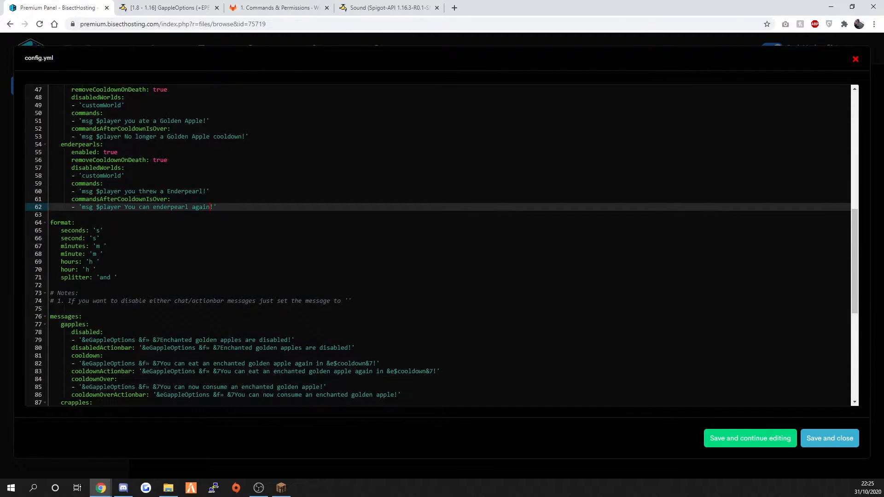
{"action": "scroll", "scroll_direction": "down", "scroll_amount": 3}
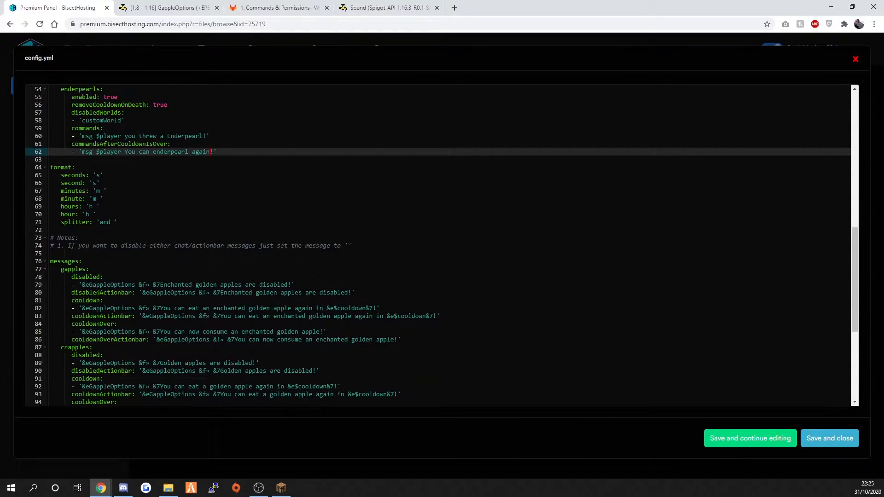
{"action": "scroll", "scroll_direction": "down", "scroll_amount": 3}
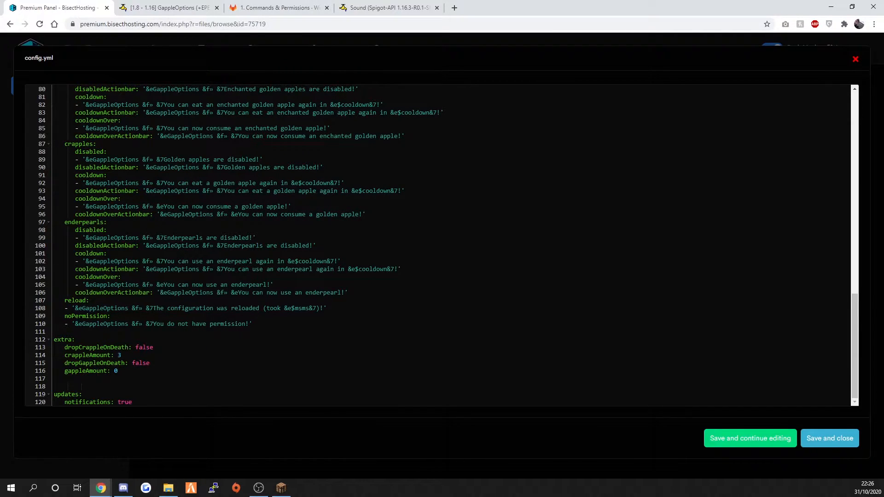
{"action": "left_click", "coordinate": [118, 355]}
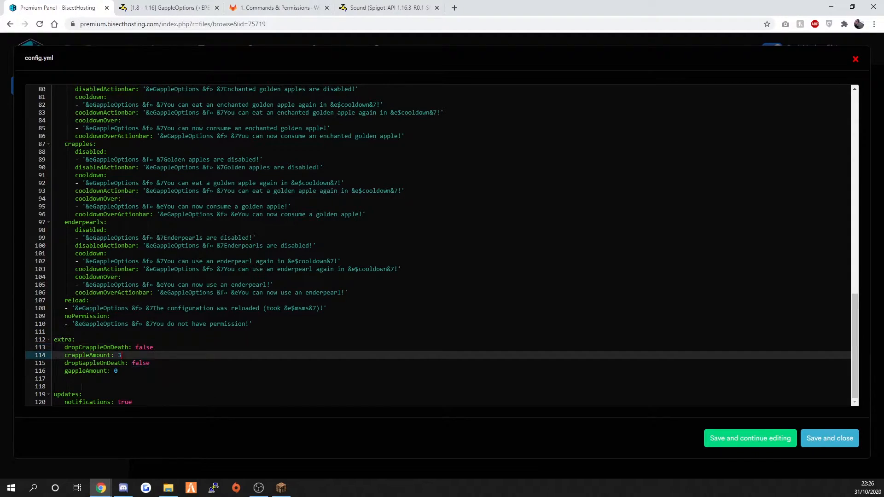
{"action": "left_click", "coordinate": [125, 403]}
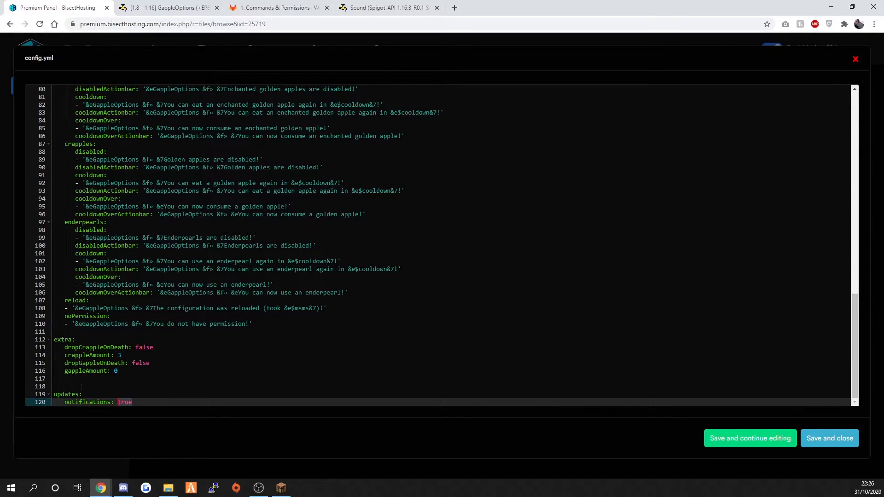
{"action": "mouse_move", "coordinate": [777, 421]}
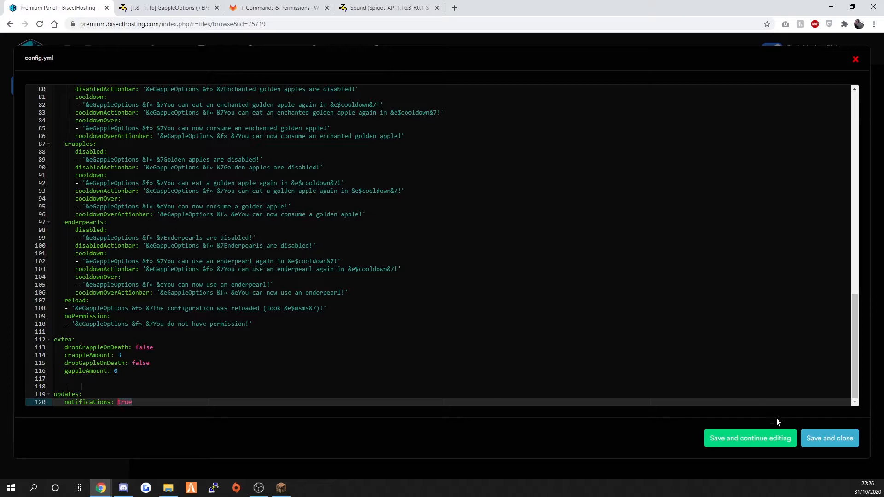
Save config.yml, then open GroupManager/worlds/world/groups.yml showing the Default group's gappleoptions permissions
{"action": "left_click", "coordinate": [830, 438]}
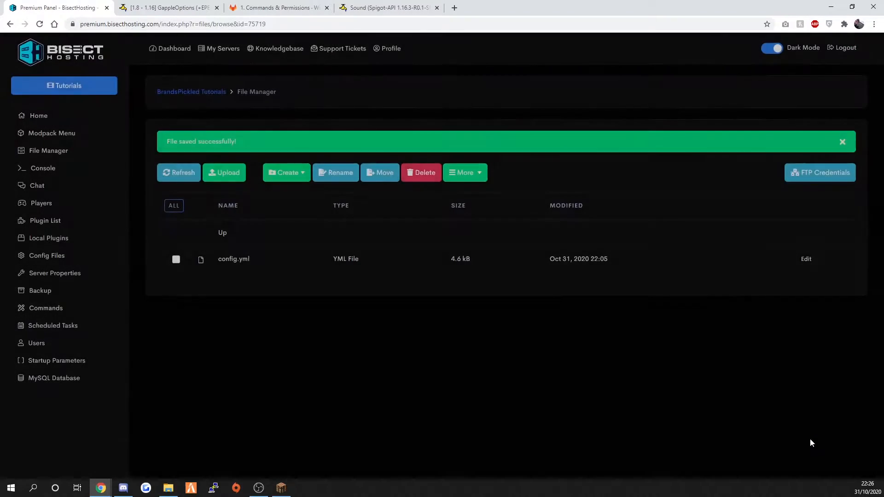
{"action": "mouse_move", "coordinate": [267, 240]}
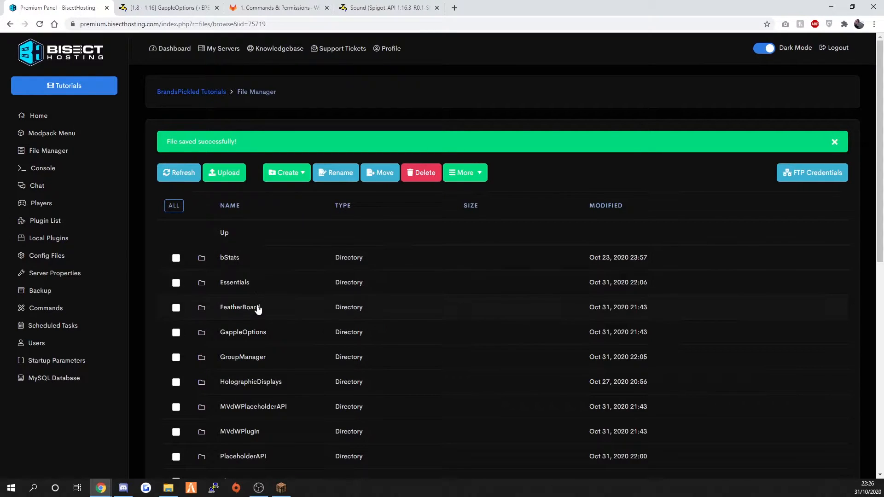
{"action": "mouse_move", "coordinate": [239, 307]}
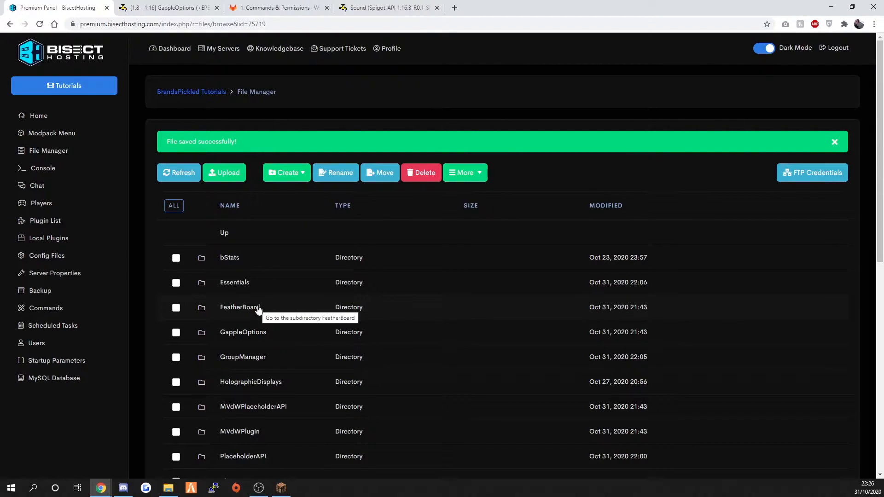
{"action": "mouse_move", "coordinate": [261, 360]}
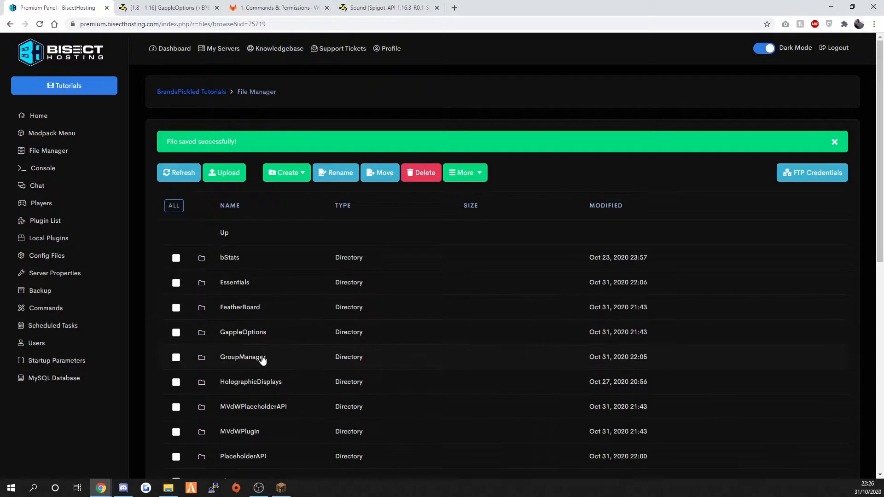
{"action": "left_click", "coordinate": [243, 357]}
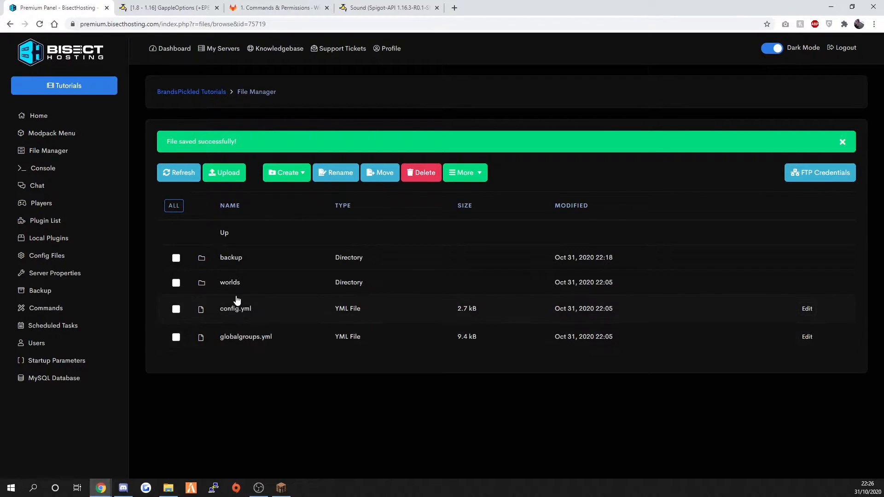
{"action": "mouse_move", "coordinate": [376, 325]}
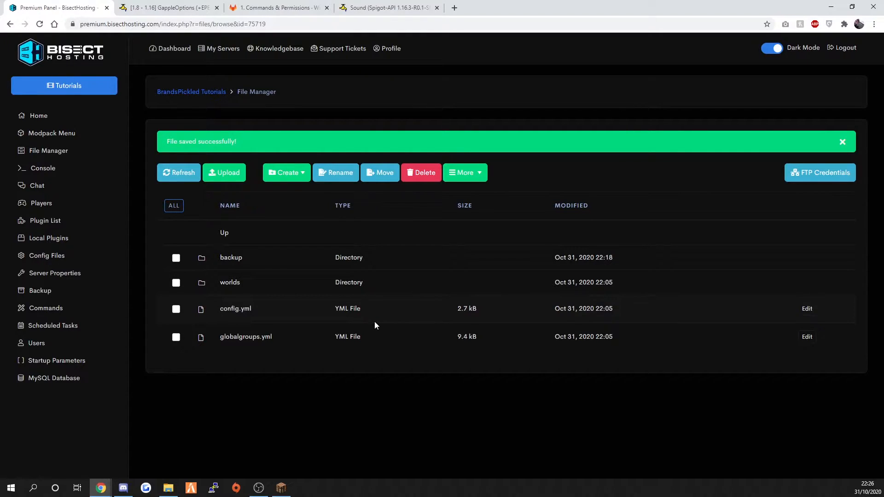
{"action": "mouse_move", "coordinate": [726, 285]}
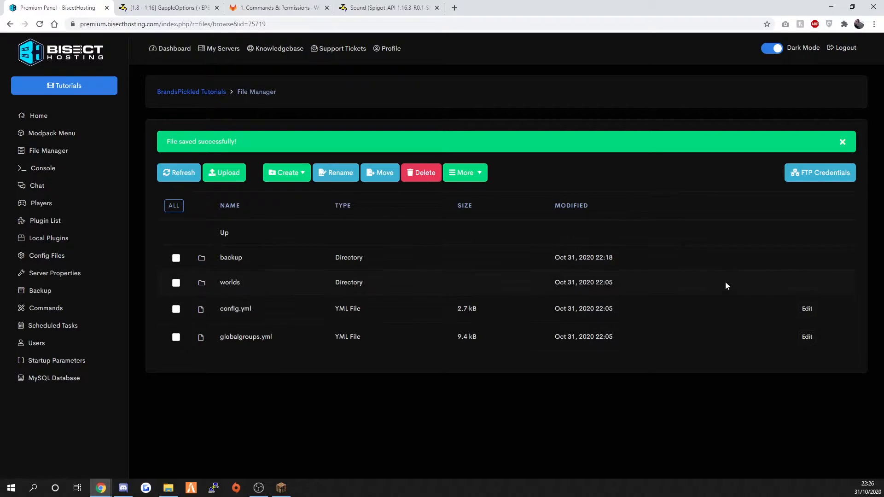
{"action": "left_click", "coordinate": [230, 282]}
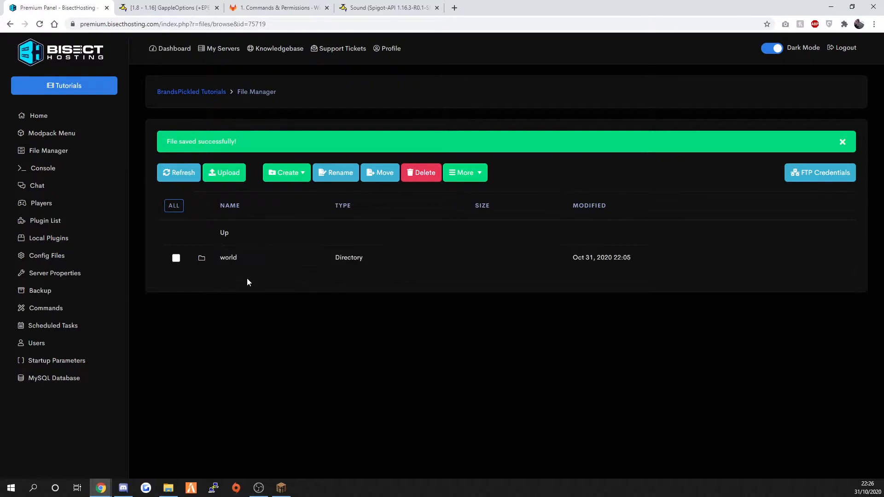
{"action": "left_click", "coordinate": [228, 258]}
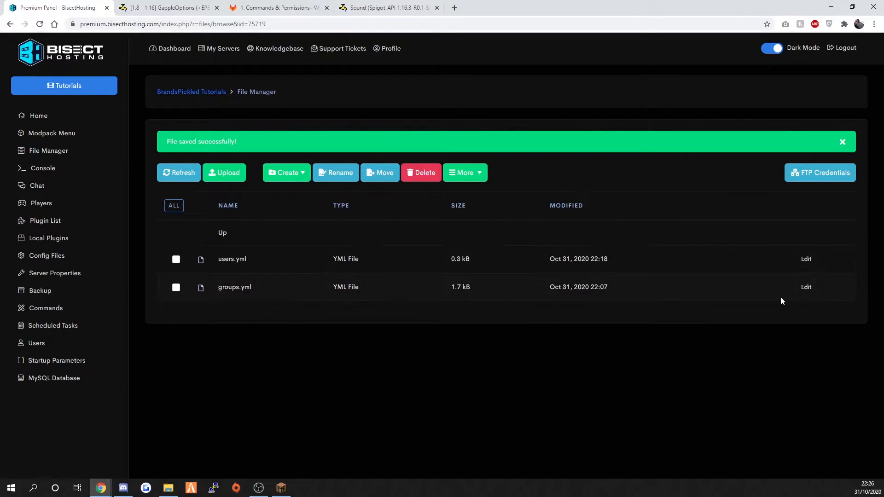
{"action": "left_click", "coordinate": [806, 287]}
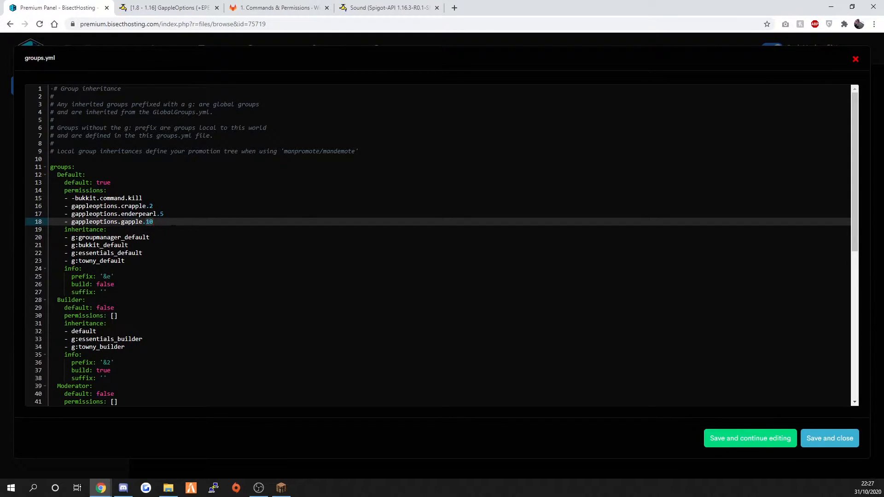
Read the crapple, gapple and enderpearl cooldown permission entries on the GappleOptions Commands & Permissions wiki
{"action": "left_click", "coordinate": [276, 8]}
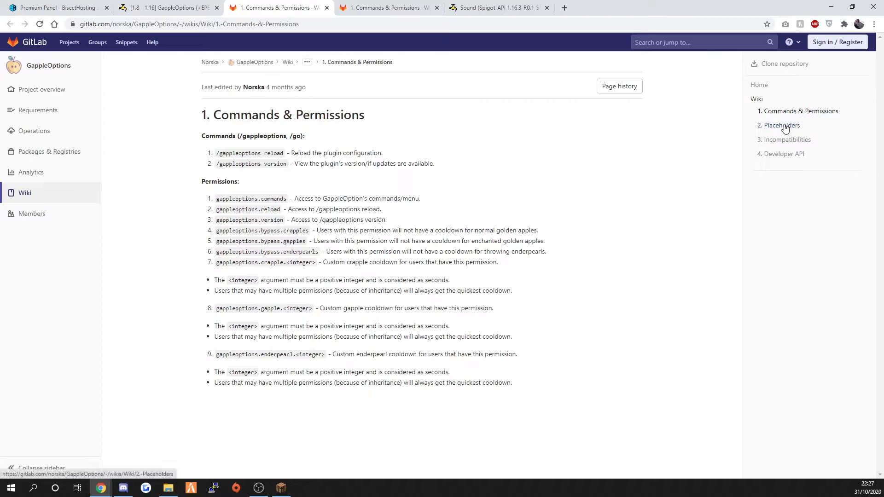
{"action": "mouse_move", "coordinate": [801, 110]}
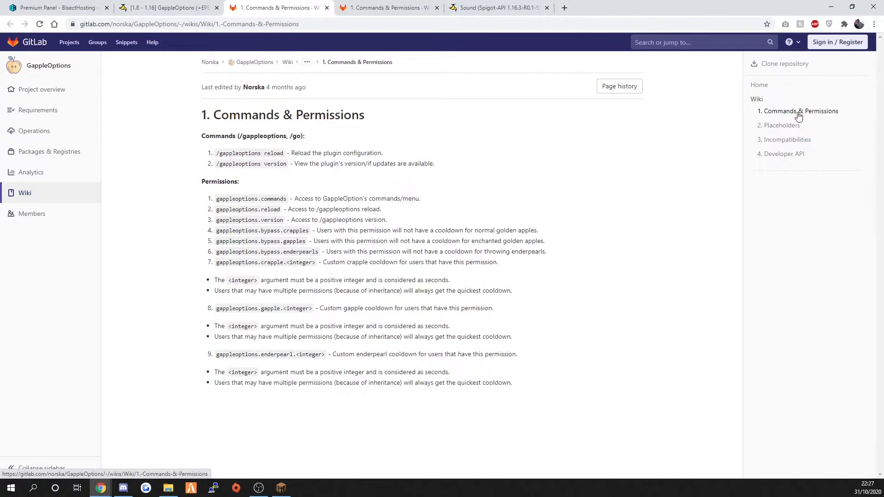
{"action": "mouse_move", "coordinate": [641, 150]}
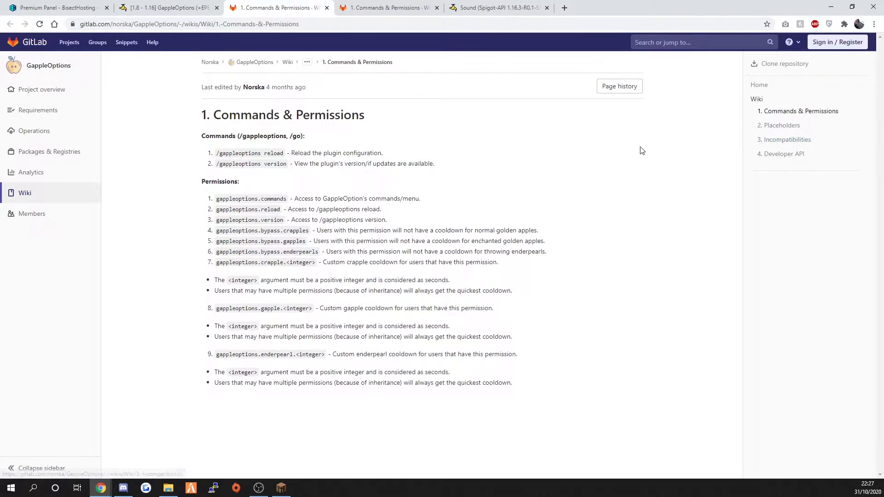
{"action": "mouse_move", "coordinate": [288, 325]}
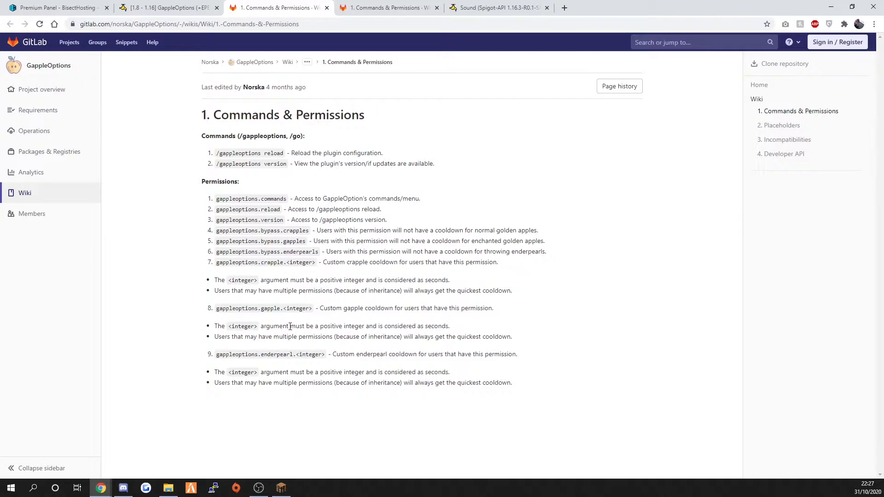
{"action": "double_click", "coordinate": [242, 262]}
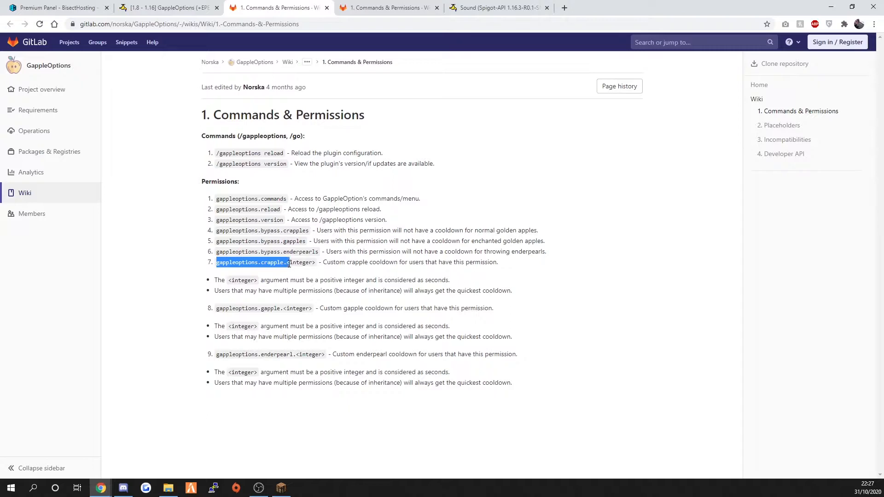
{"action": "double_click", "coordinate": [230, 309]}
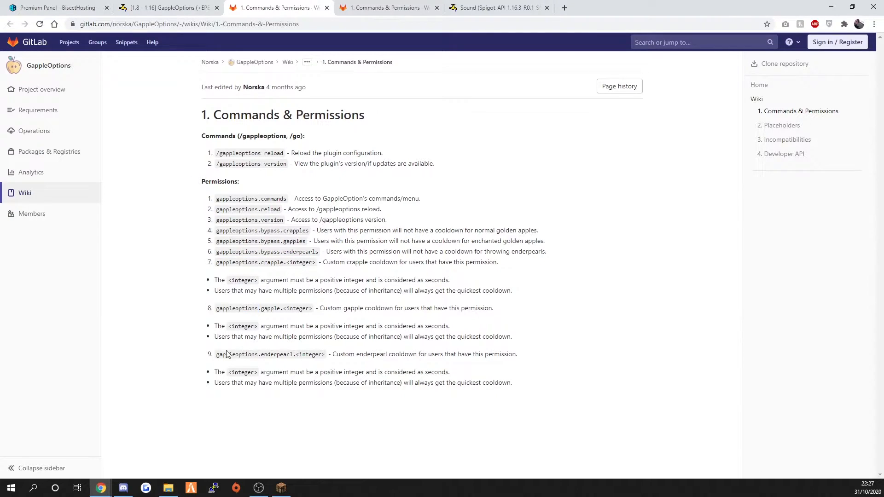
{"action": "mouse_move", "coordinate": [318, 358]}
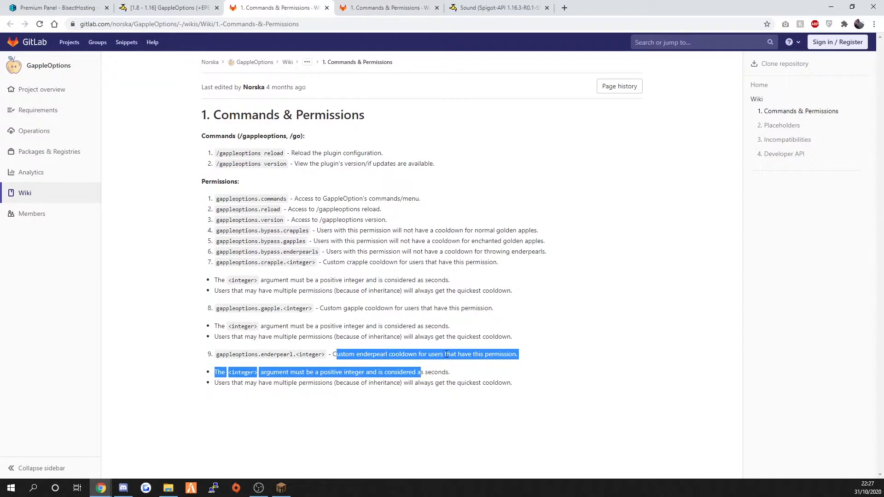
{"action": "mouse_move", "coordinate": [454, 365]}
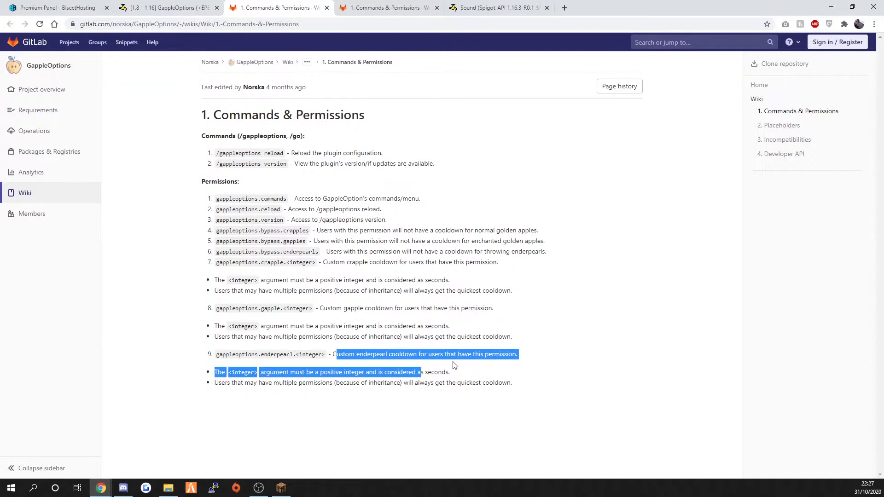
{"action": "left_click", "coordinate": [284, 273]}
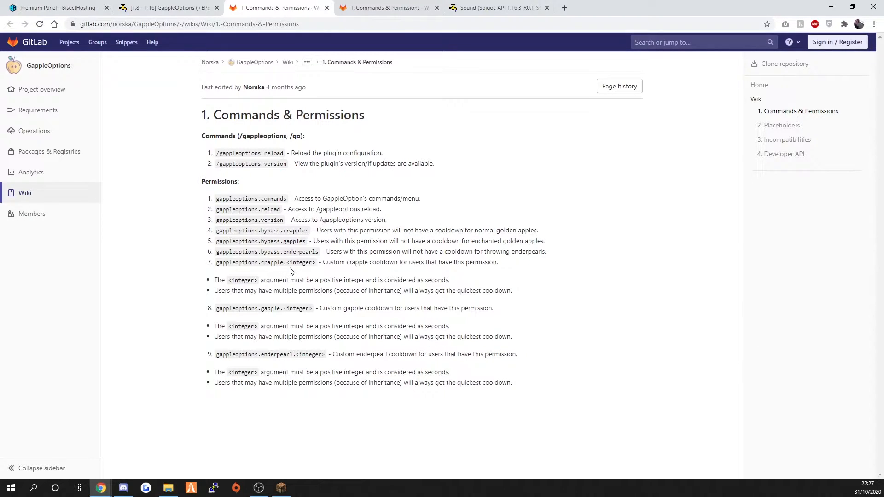
{"action": "double_click", "coordinate": [266, 251]}
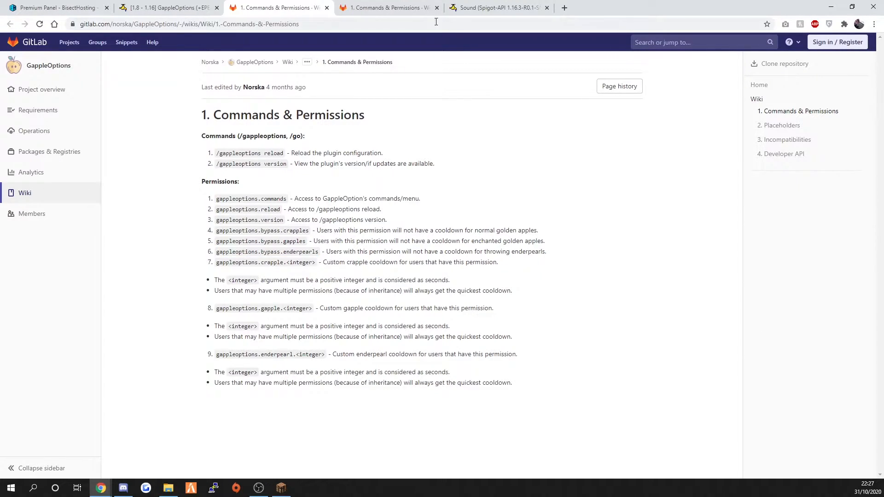
Change gappleoptions.enderpearl.5 to .7 in the Default group of groups.yml and save
{"action": "left_click", "coordinate": [170, 7]}
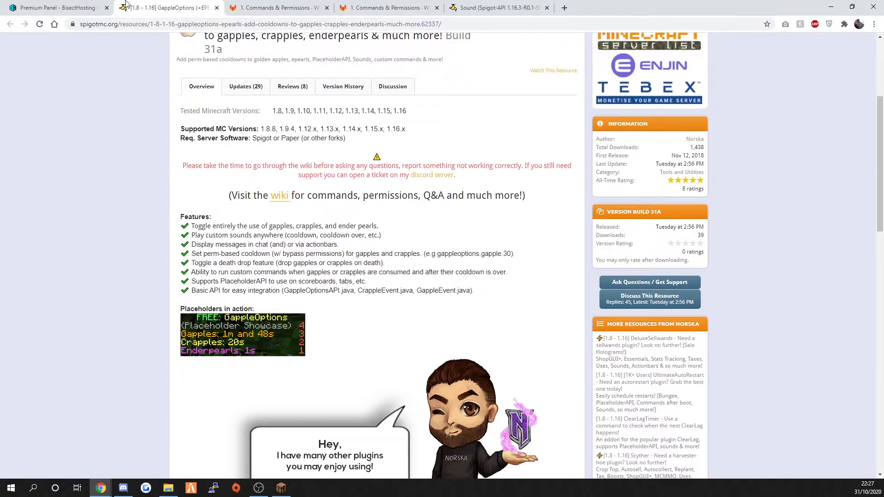
{"action": "left_click", "coordinate": [56, 8]}
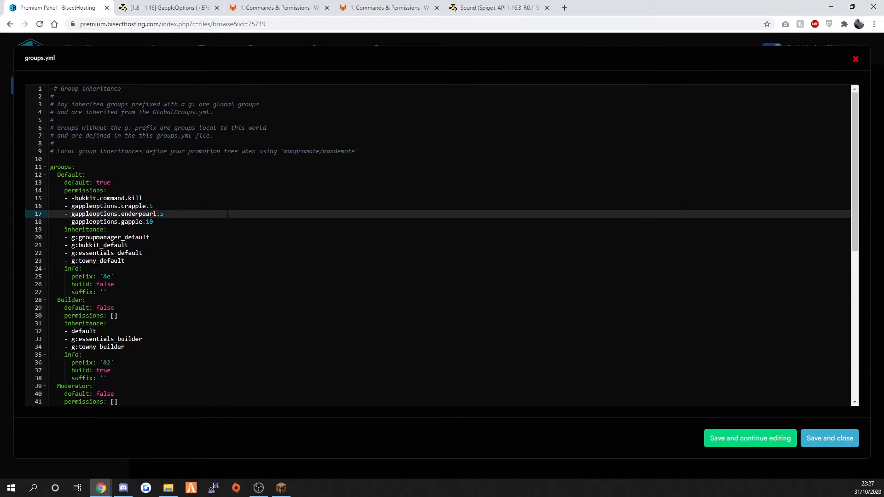
{"action": "type", "text": "7"}
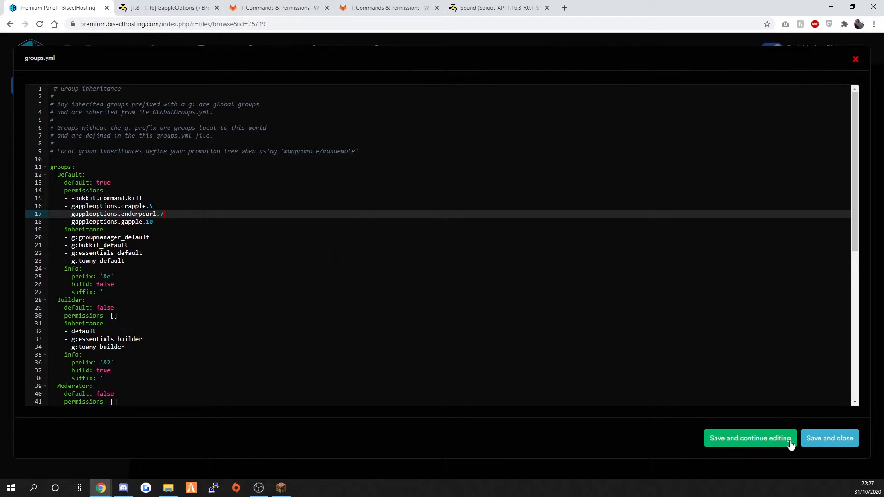
{"action": "left_click", "coordinate": [829, 438]}
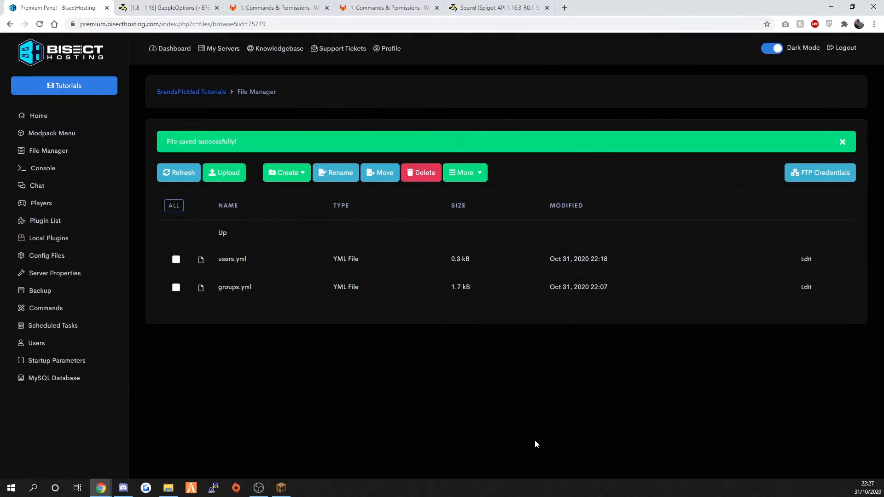
{"action": "mouse_move", "coordinate": [280, 488]}
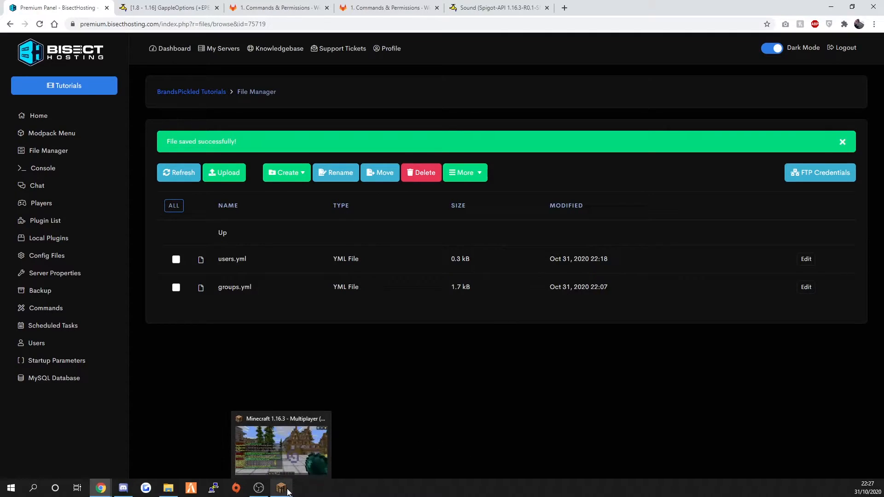
{"action": "left_click", "coordinate": [281, 449]}
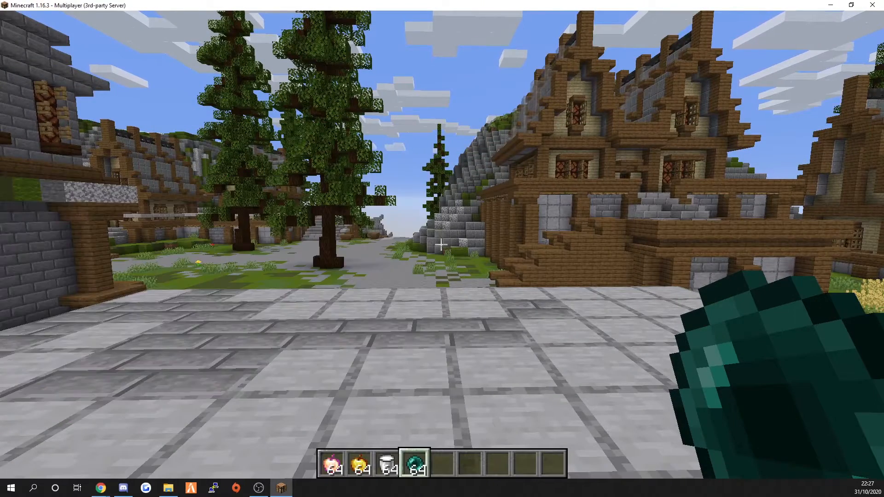
{"action": "type", "text": "manloa"}
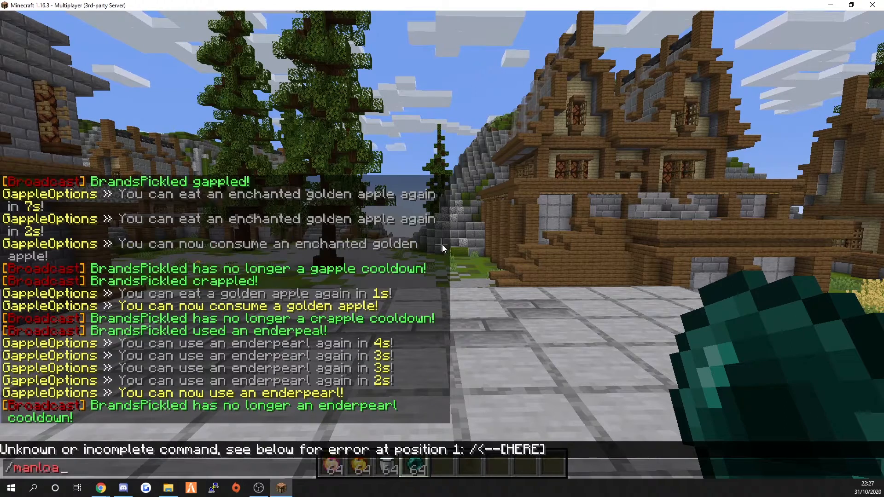
{"action": "type", "text": "/br"}
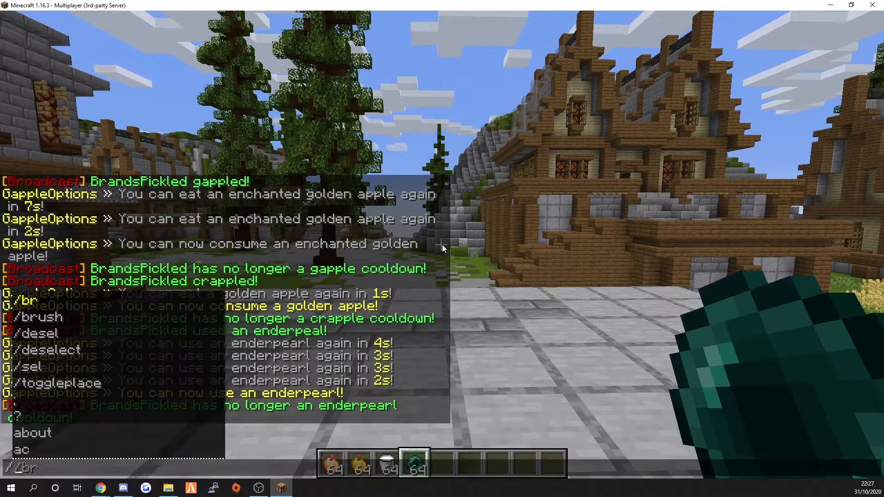
{"action": "type", "text": "group"}
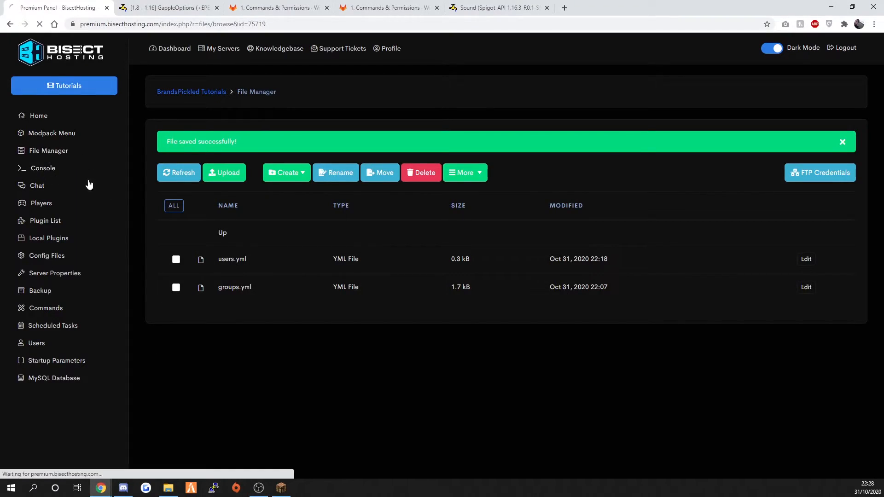
Run 'op brandspickled' in the server console and return to the Minecraft window
{"action": "left_click", "coordinate": [42, 168]}
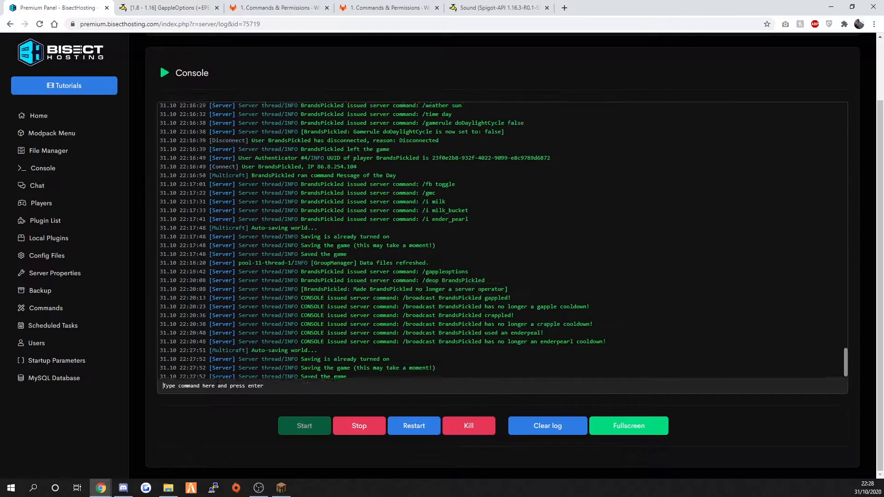
{"action": "type", "text": "op brandspickled"}
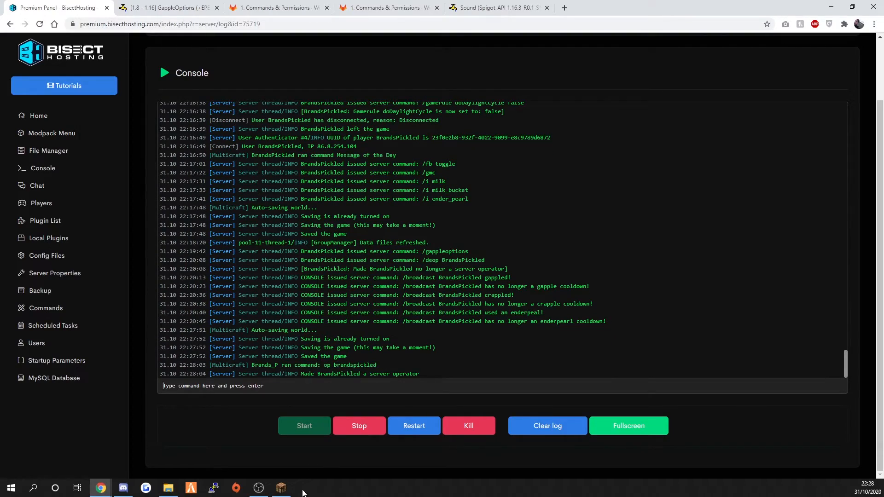
{"action": "left_click", "coordinate": [280, 488]}
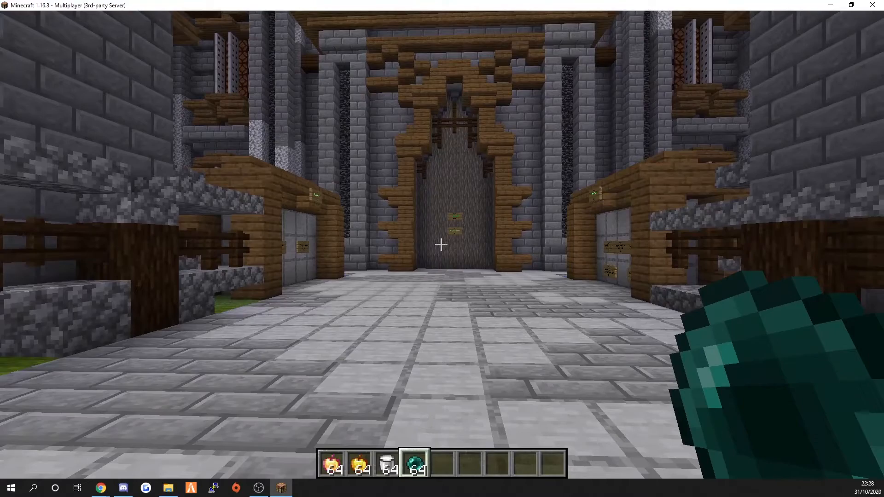
{"action": "mouse_move", "coordinate": [441, 244]}
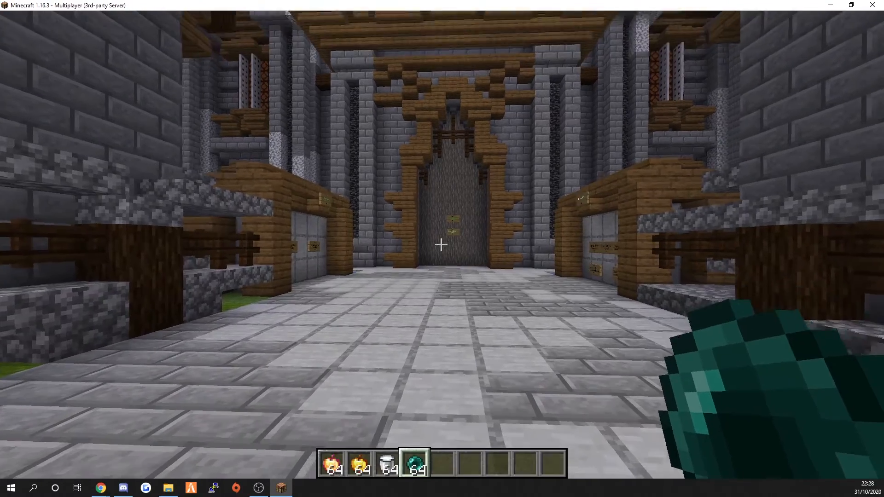
Run /gappleoptions in chat to reload the config, then deop yourself again
{"action": "type", "text": "/gappleoptions"}
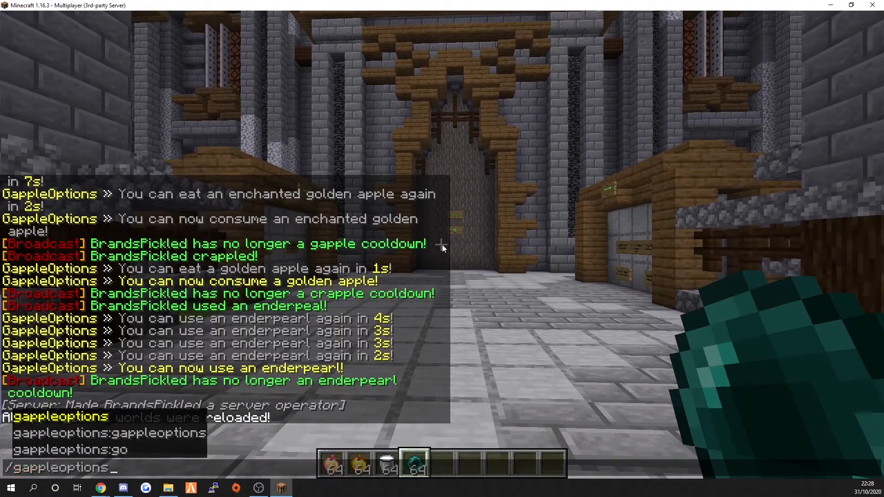
{"action": "key", "text": "Return"}
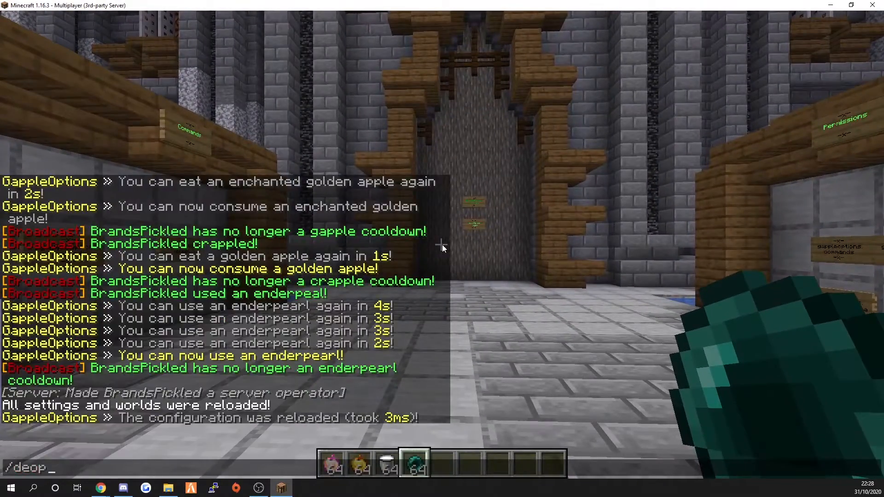
{"action": "key", "text": "Return"}
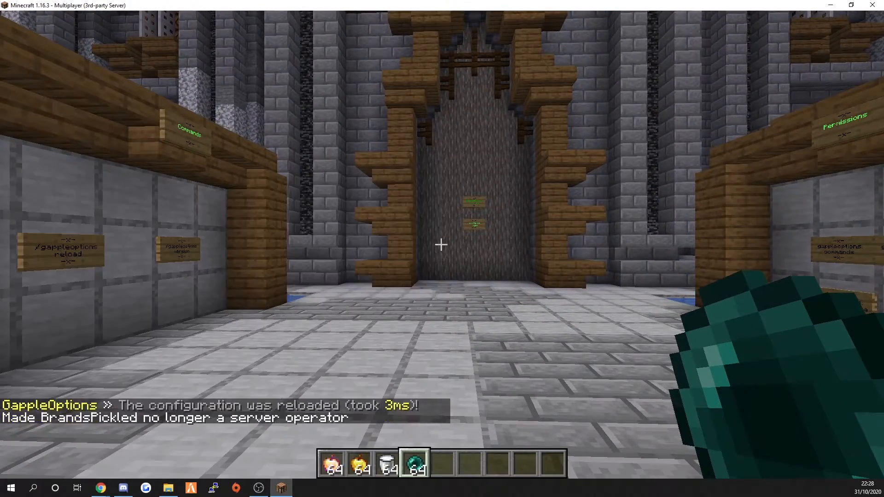
{"action": "mouse_move", "coordinate": [442, 244]}
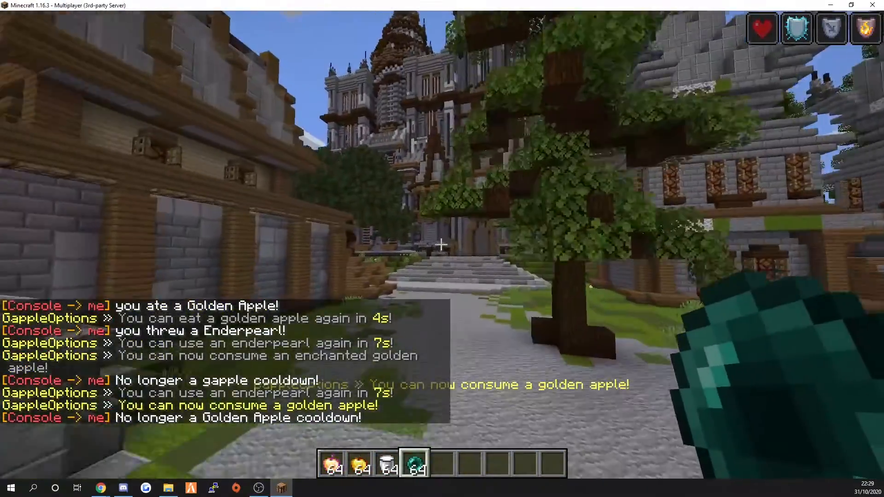
{"action": "mouse_move", "coordinate": [441, 245]}
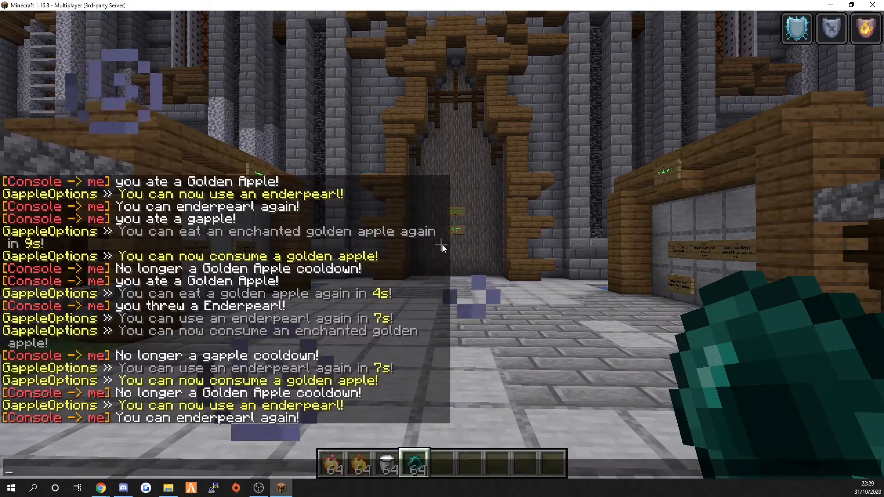
Run /fb toggle in chat to toggle the FeatherBoard scoreboard
{"action": "type", "text": "/fb tog"}
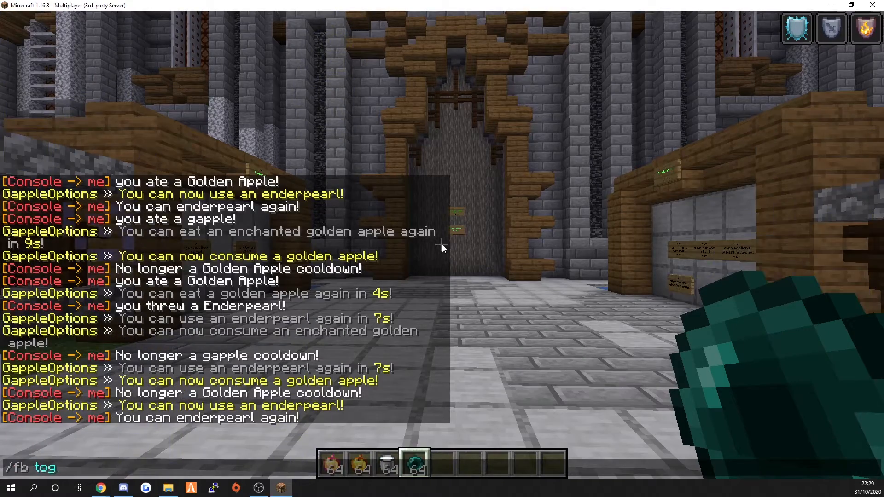
{"action": "key", "text": "Return"}
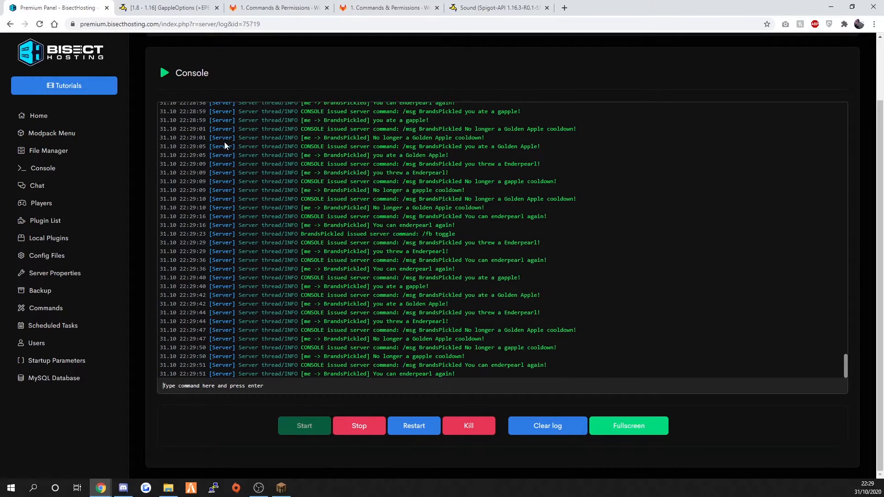
{"action": "mouse_move", "coordinate": [348, 47]}
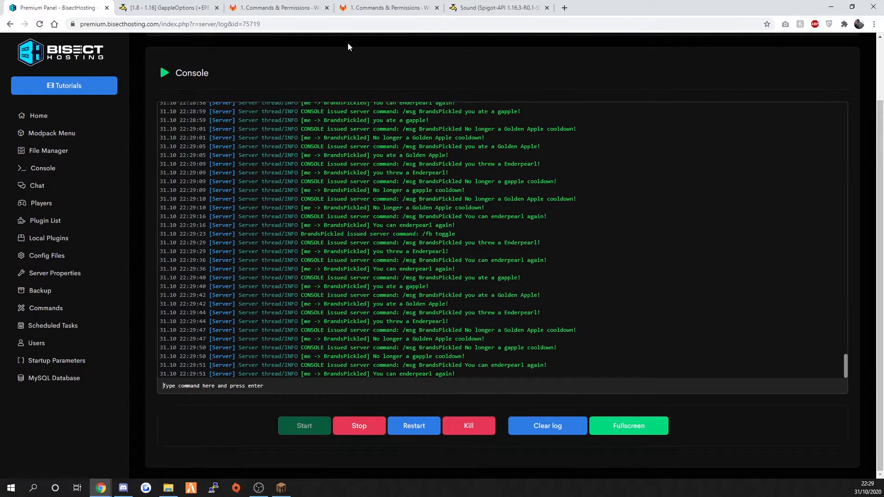
View the GappleOptions '2. Placeholders' wiki page, then start a fresh browser tab
{"action": "left_click", "coordinate": [388, 7]}
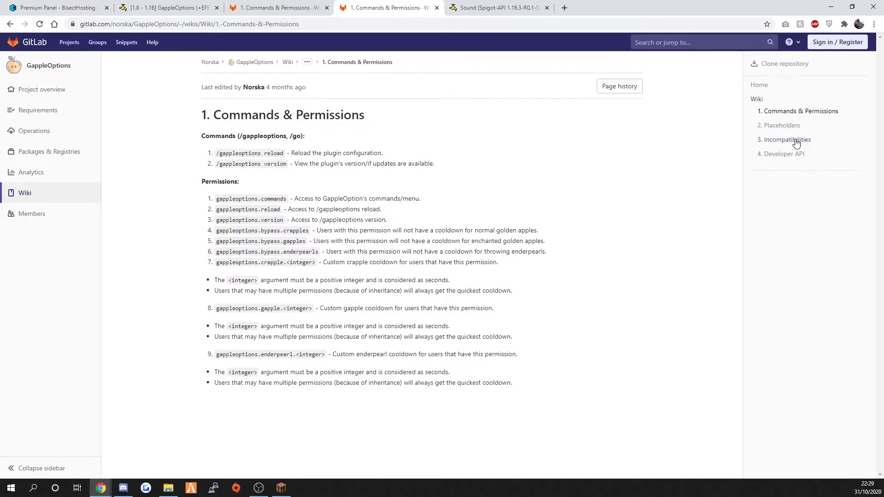
{"action": "left_click", "coordinate": [782, 125]}
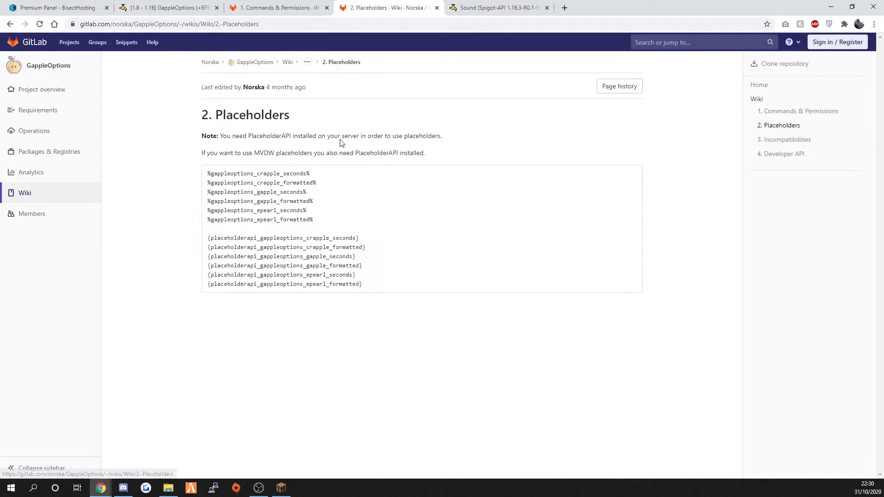
{"action": "mouse_move", "coordinate": [270, 154]}
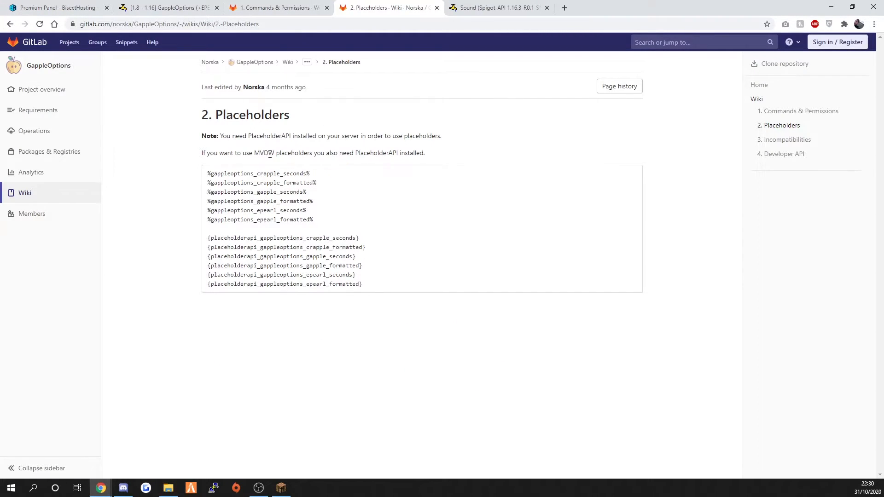
{"action": "left_click", "coordinate": [674, 8]}
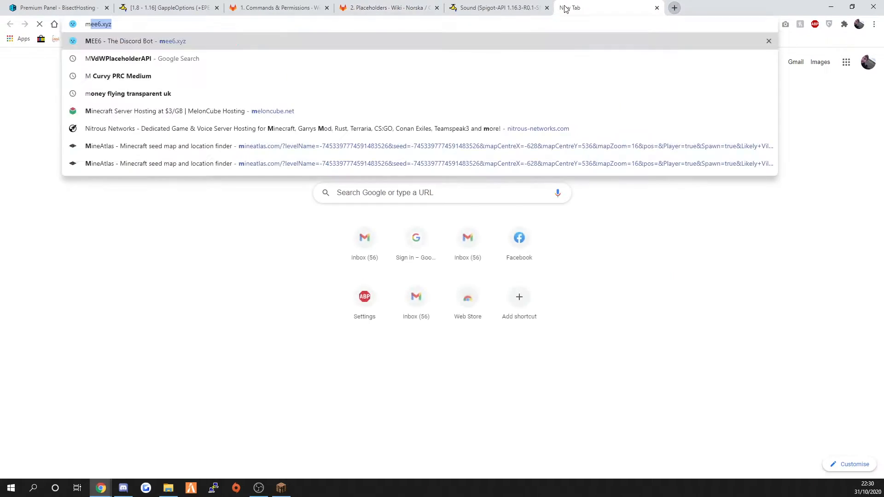
Look up the MVdWPlaceholderAPI and PlaceholderAPI Spigot resource pages, then return to the Placeholders wiki
{"action": "type", "text": "mvdWPlaceholderAPI"}
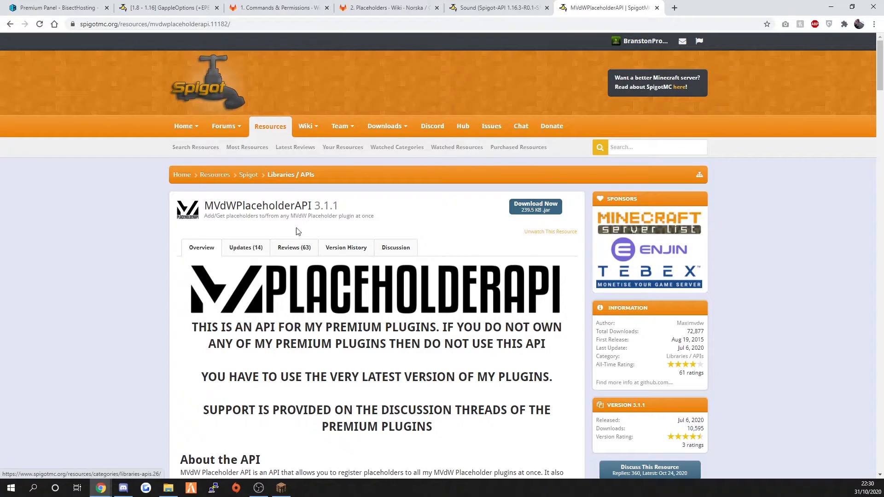
{"action": "scroll", "scroll_direction": "down", "scroll_amount": 3}
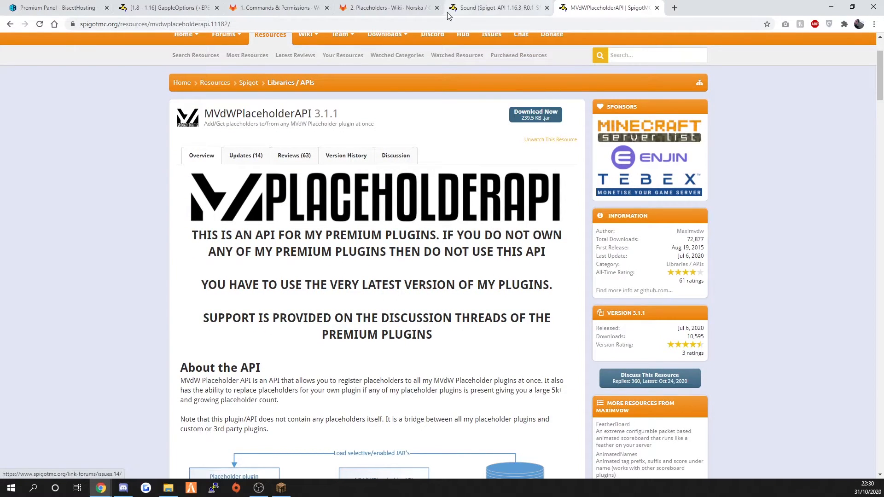
{"action": "type", "text": "pap"}
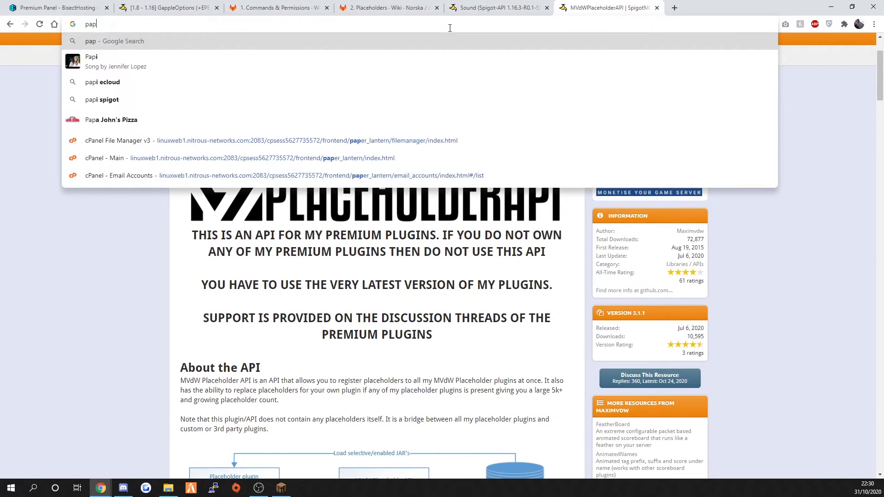
{"action": "key", "text": "Backspace"}
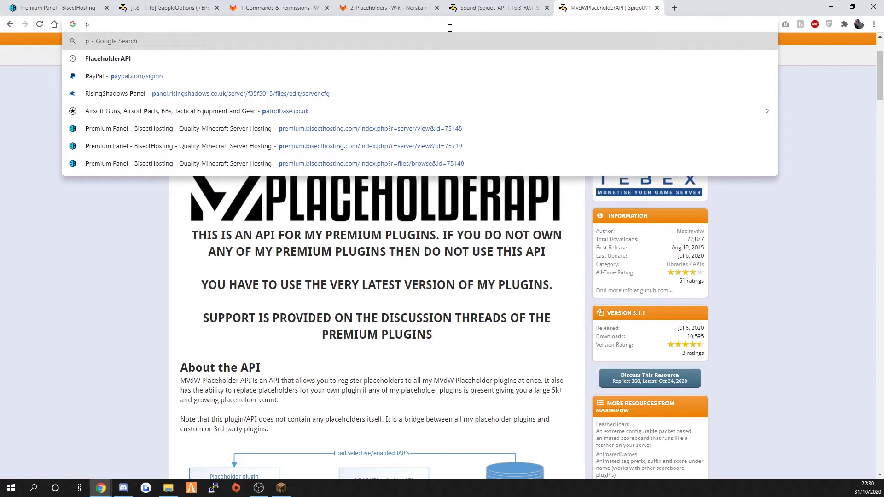
{"action": "type", "text": "laceholderAPI"}
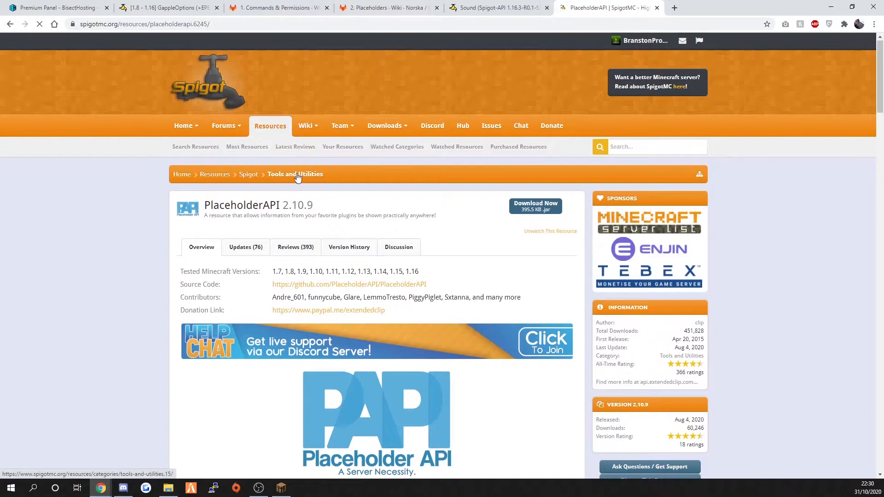
{"action": "scroll", "scroll_direction": "down", "scroll_amount": 3}
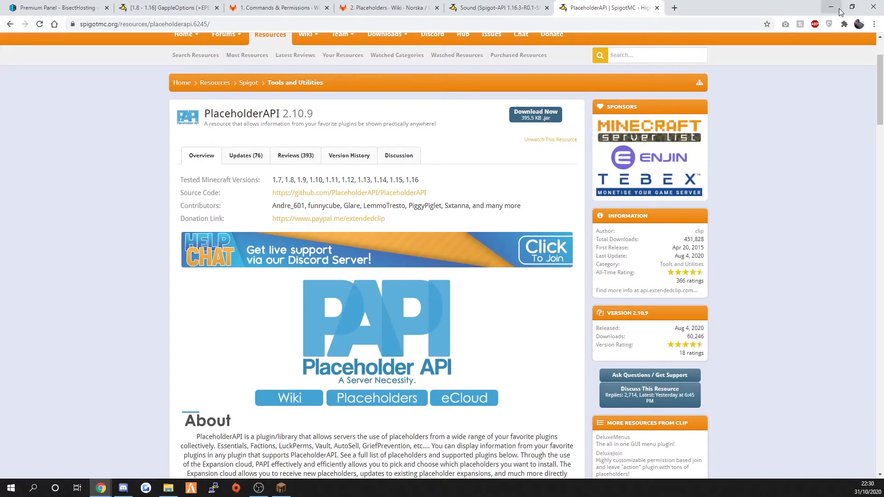
{"action": "mouse_move", "coordinate": [552, 4]}
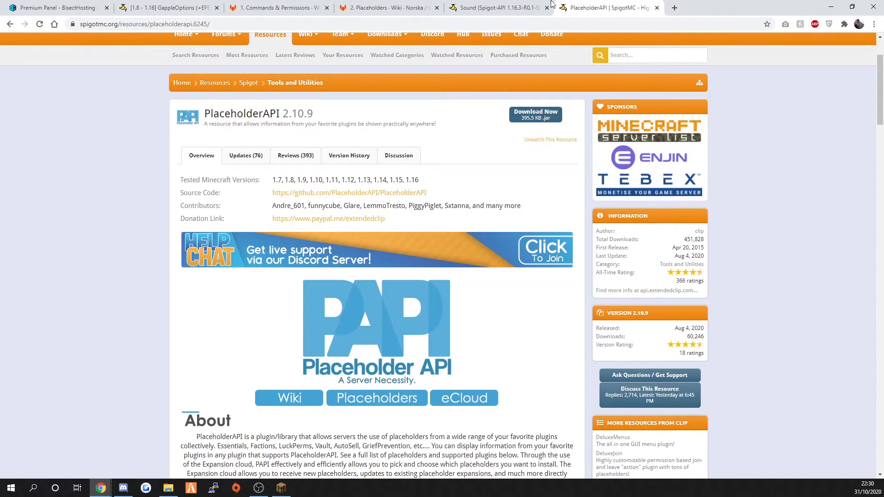
{"action": "left_click", "coordinate": [387, 7]}
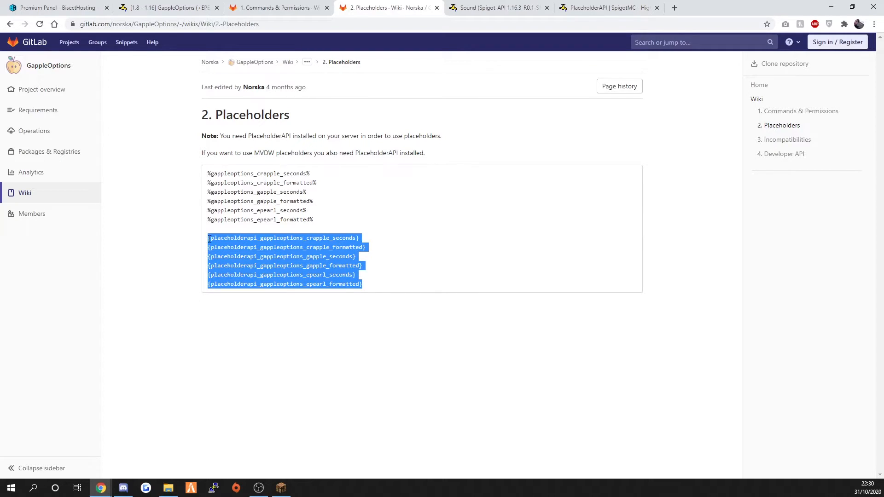
Deselect the placeholder lines and return to the BisectHosting server console
{"action": "left_click", "coordinate": [276, 62]}
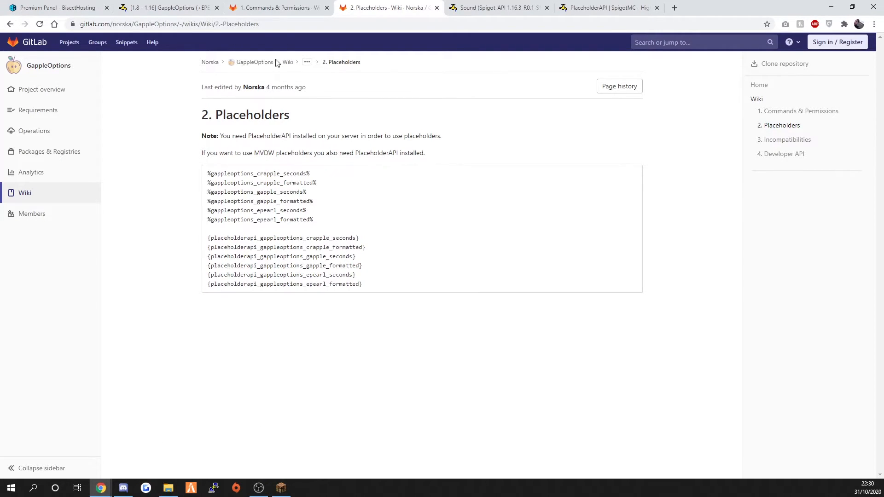
{"action": "left_click", "coordinate": [54, 7]}
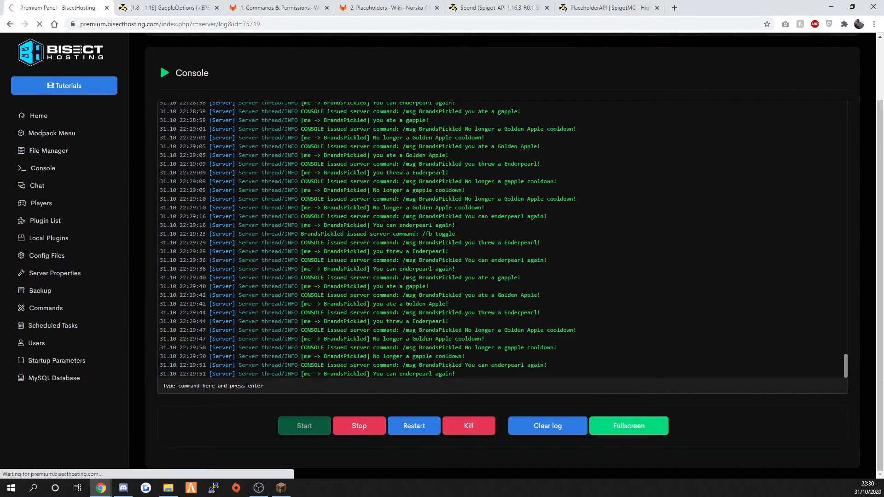
Check FeatherBoard's default.yml Gold Apples and Enderpearls lines use GappleOptions cooldown placeholders, then save and close
{"action": "left_click", "coordinate": [47, 150]}
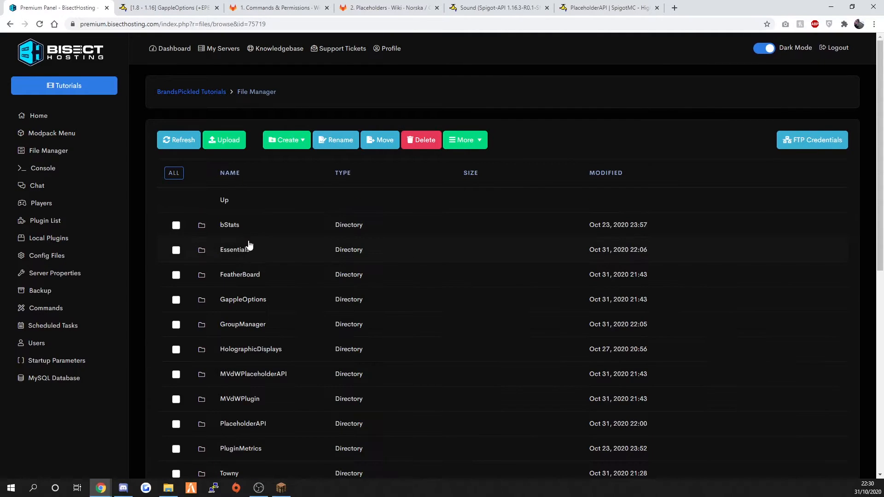
{"action": "scroll", "scroll_direction": "down", "scroll_amount": 3}
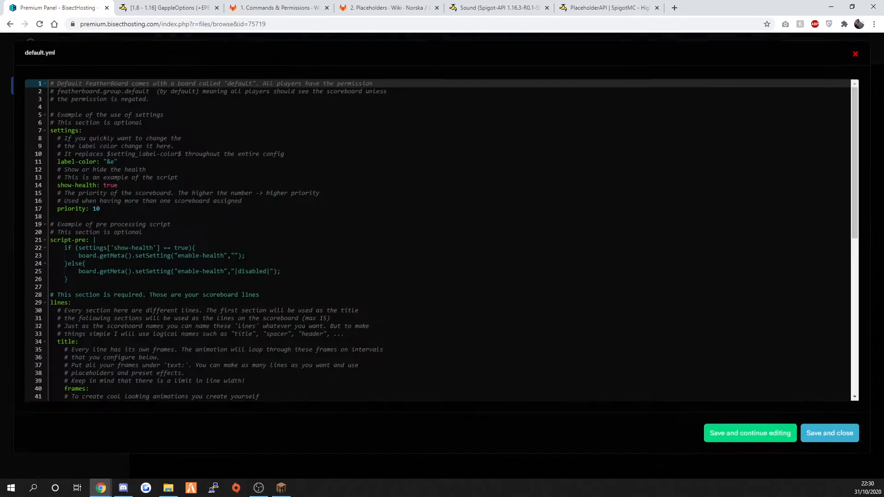
{"action": "scroll", "scroll_direction": "down", "scroll_amount": 3}
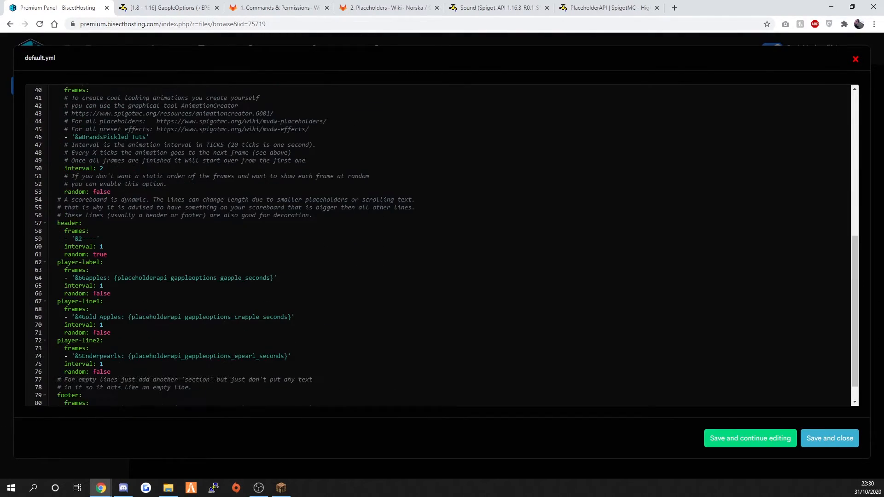
{"action": "left_click", "coordinate": [170, 277]}
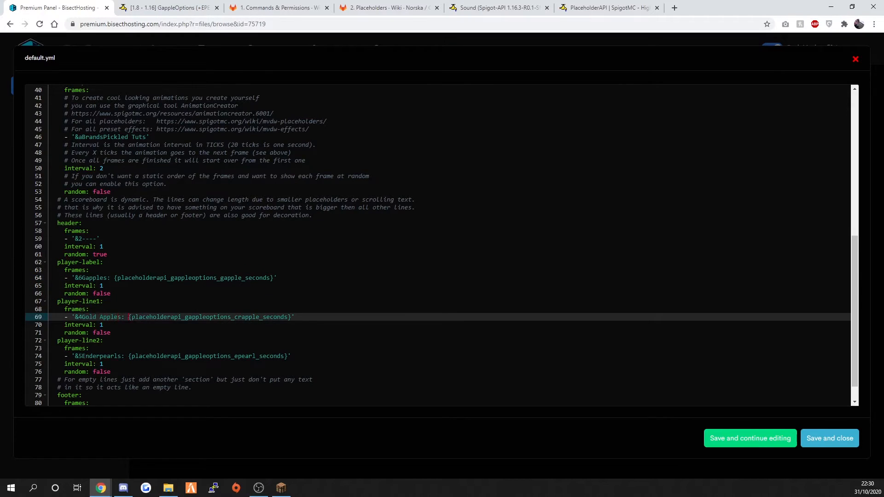
{"action": "left_click", "coordinate": [170, 356]}
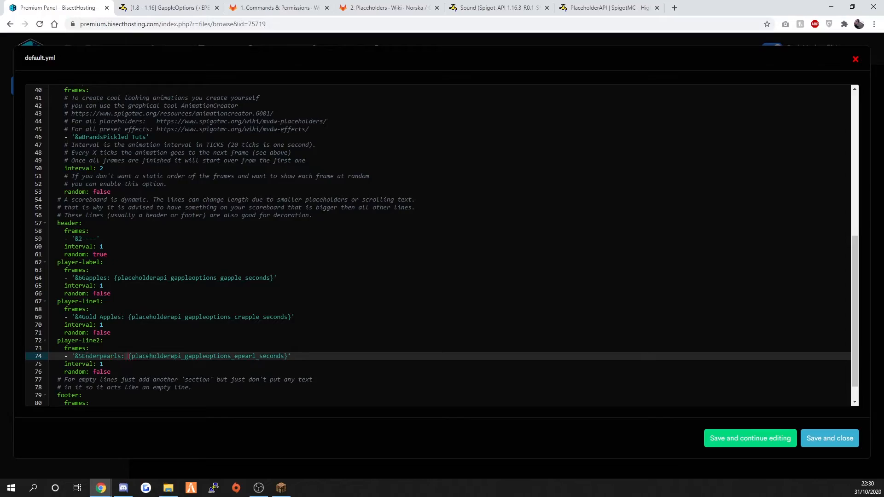
{"action": "left_click", "coordinate": [750, 438]}
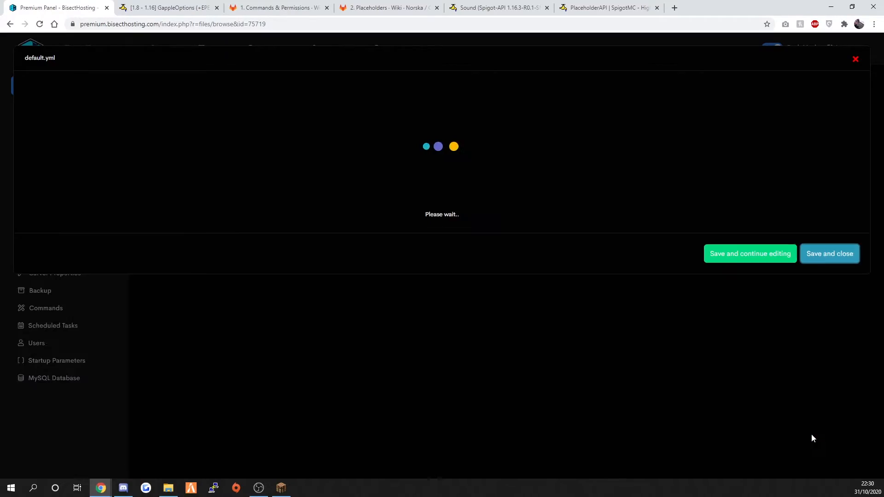
Return to Minecraft to see Gapples, Gold Apples and Enderpearls reading Ready on the scoreboard
{"action": "left_click", "coordinate": [279, 488]}
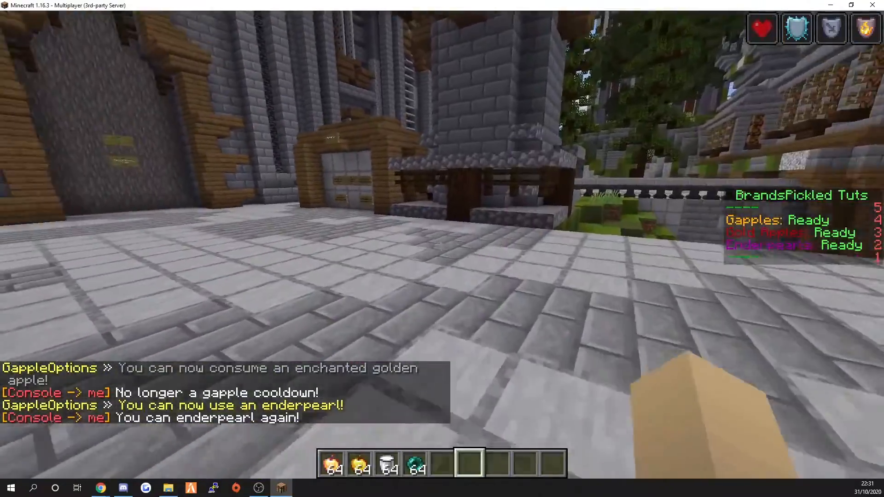
{"action": "mouse_move", "coordinate": [442, 248]}
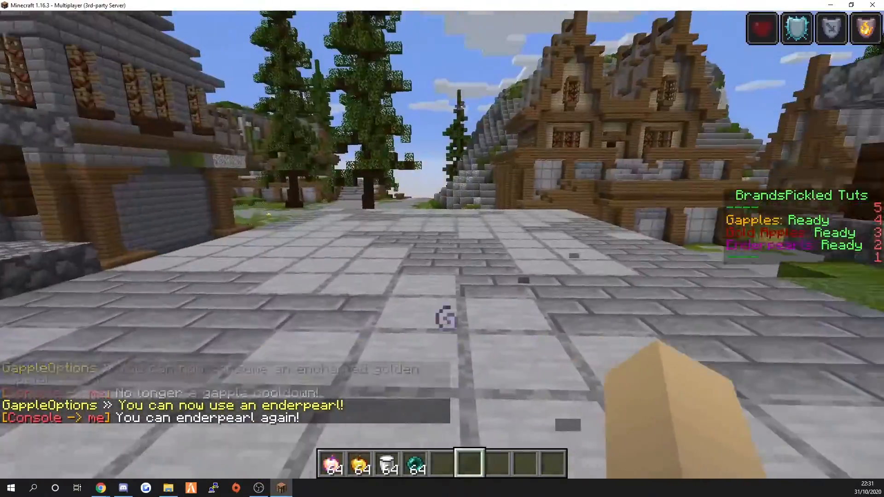